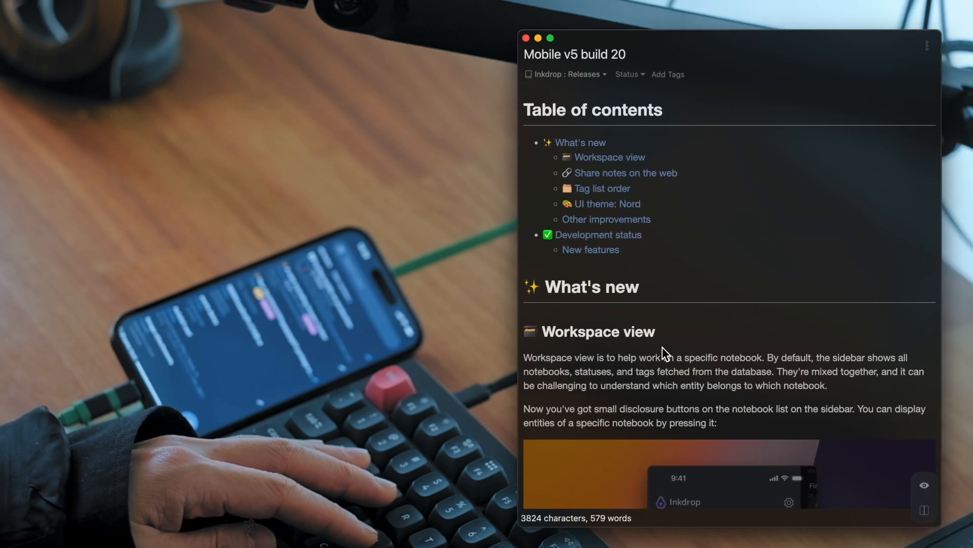
Step: Scroll down the sidebar notebook list to reach Project and its sub-notebooks
scroll(down, 3)
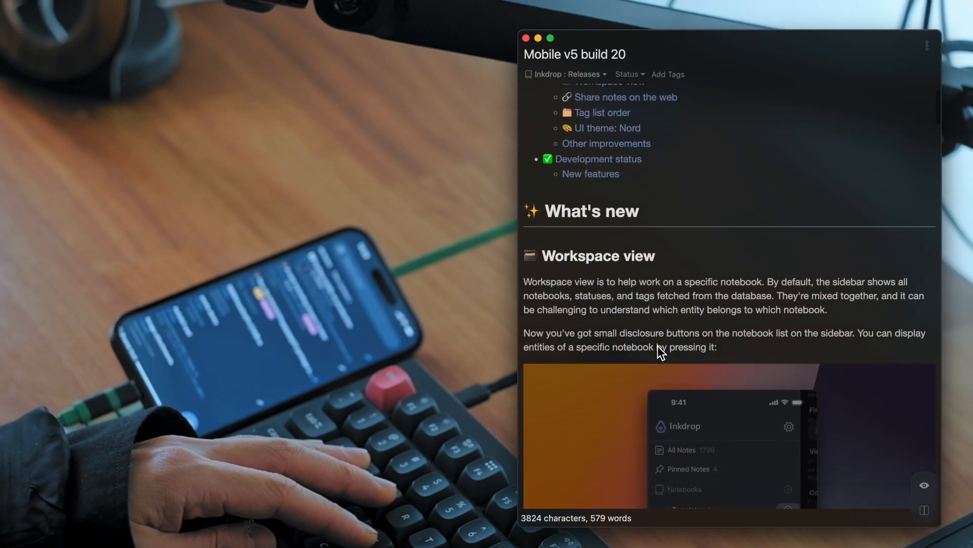
scroll(down, 3)
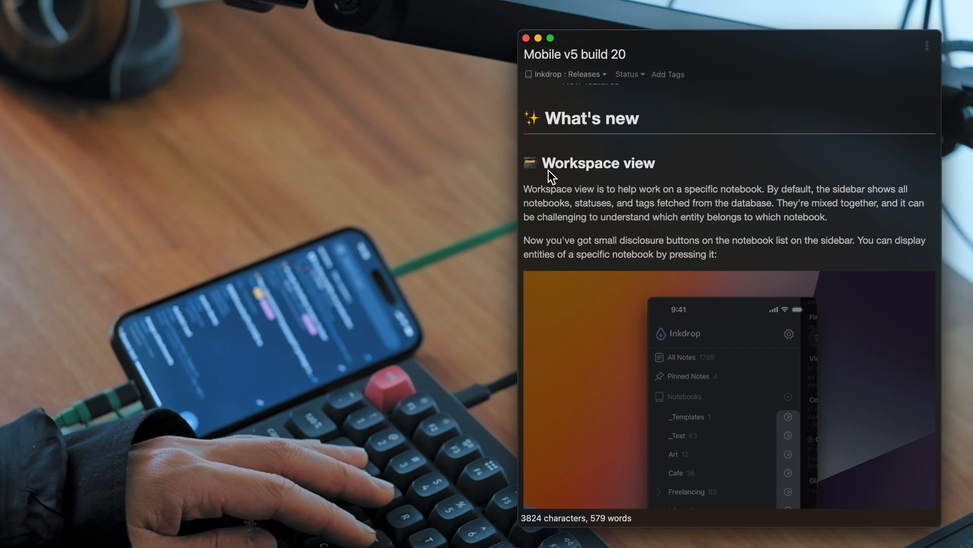
scroll(down, 3)
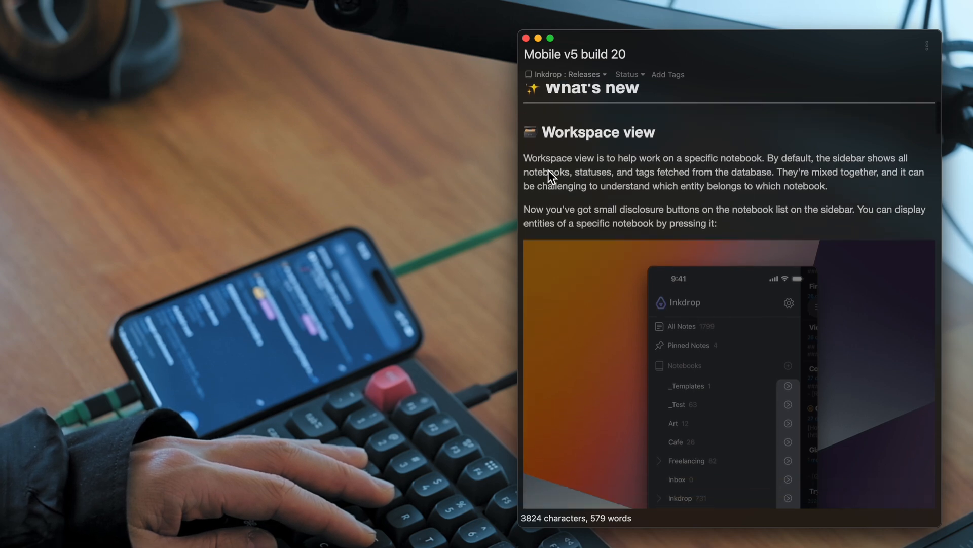
scroll(down, 3)
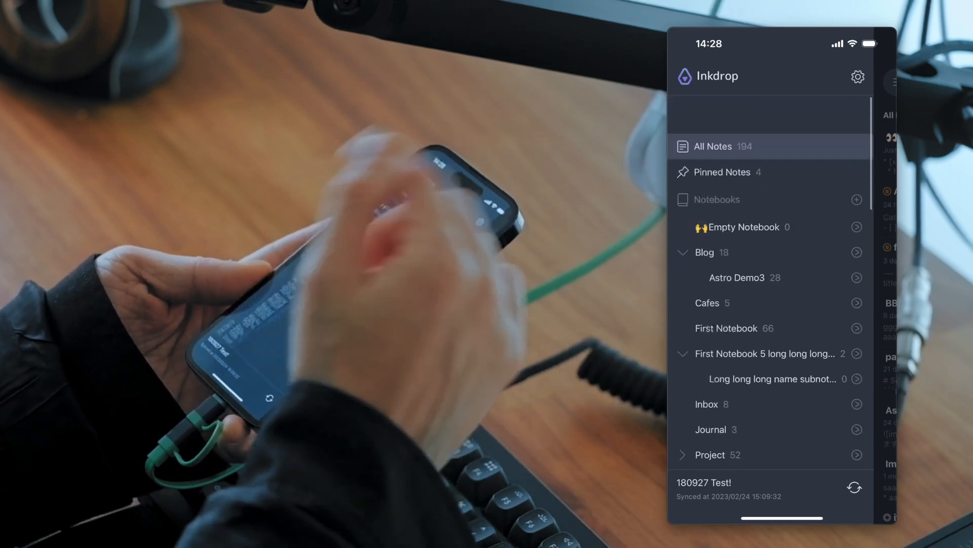
scroll(down, 3)
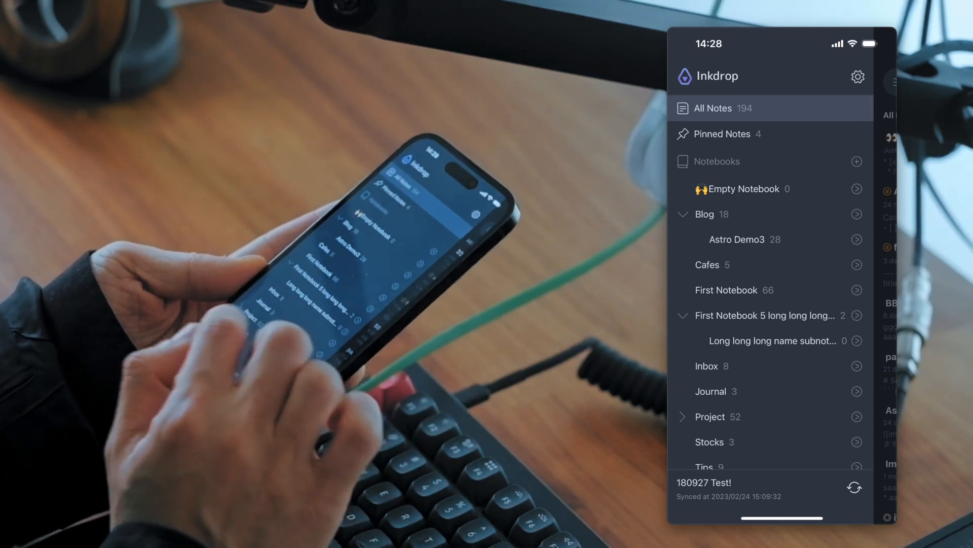
scroll(down, 3)
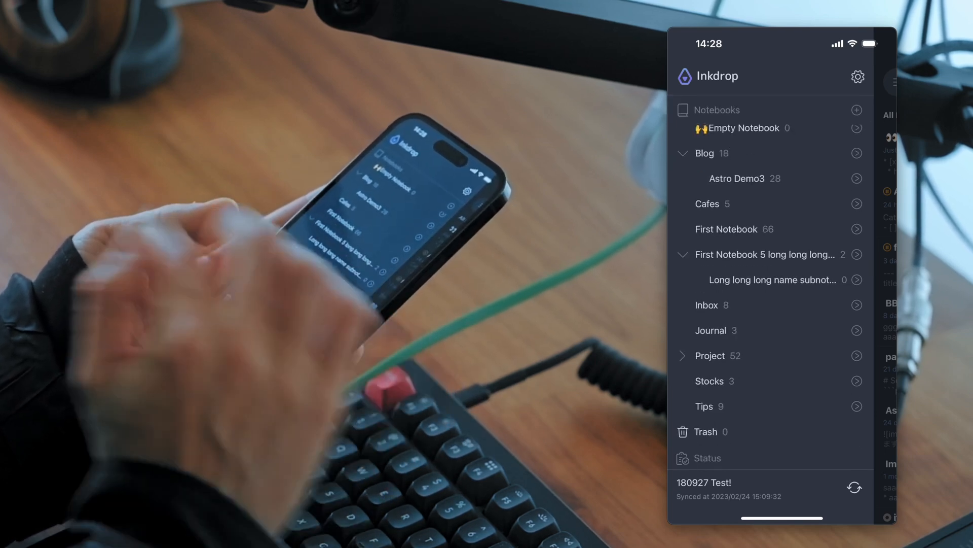
scroll(down, 3)
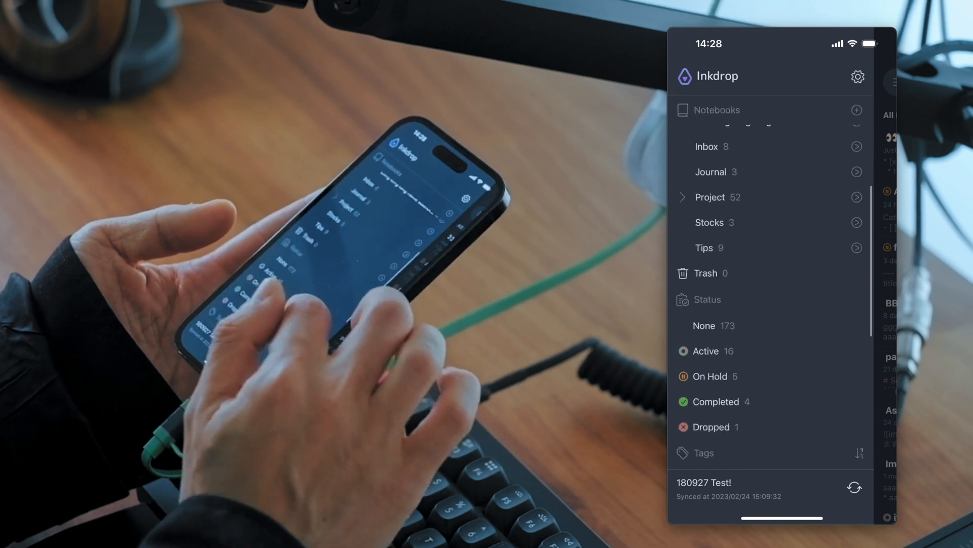
scroll(down, 3)
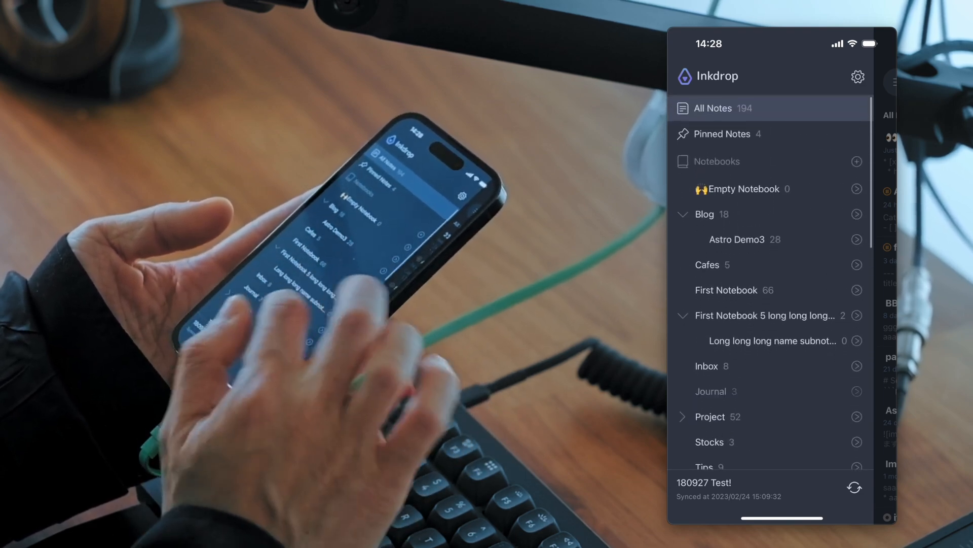
scroll(down, 3)
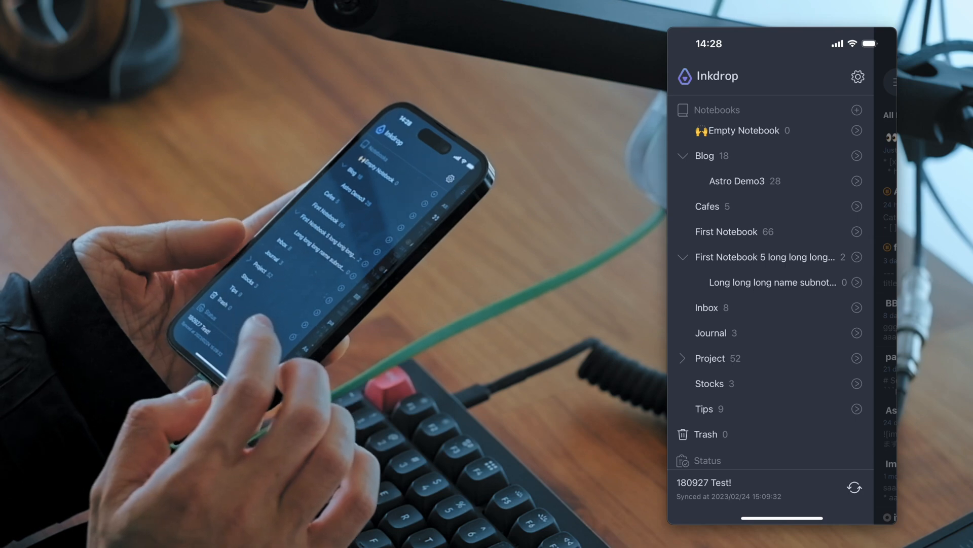
scroll(down, 3)
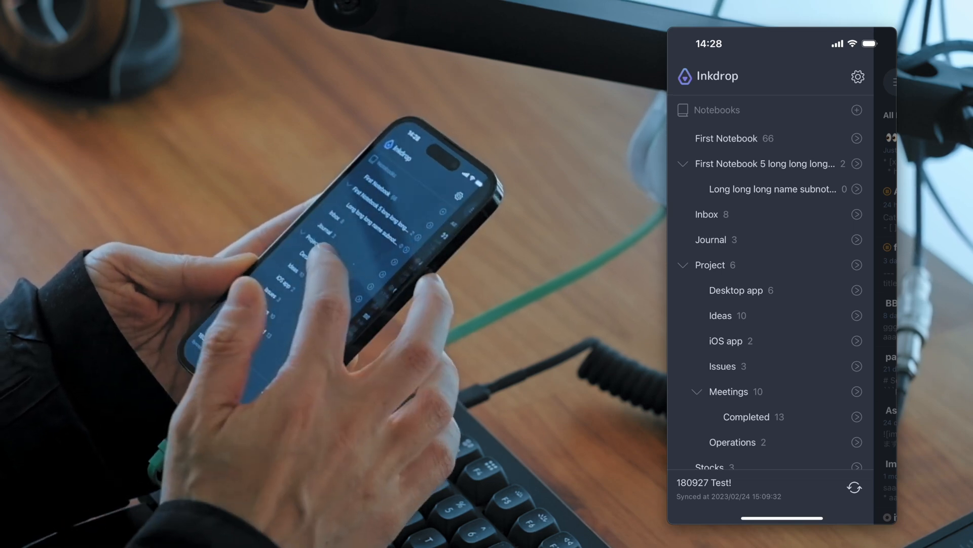
scroll(down, 3)
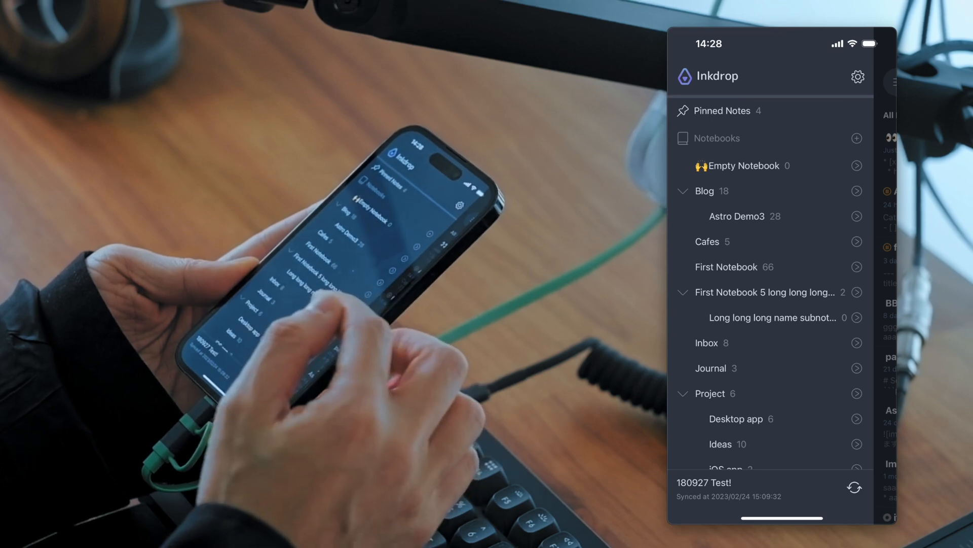
scroll(down, 3)
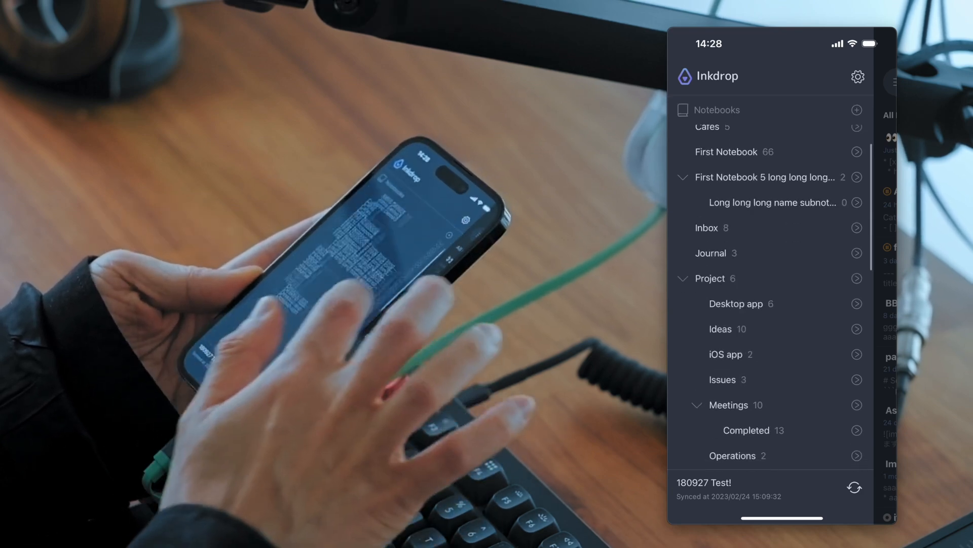
scroll(down, 3)
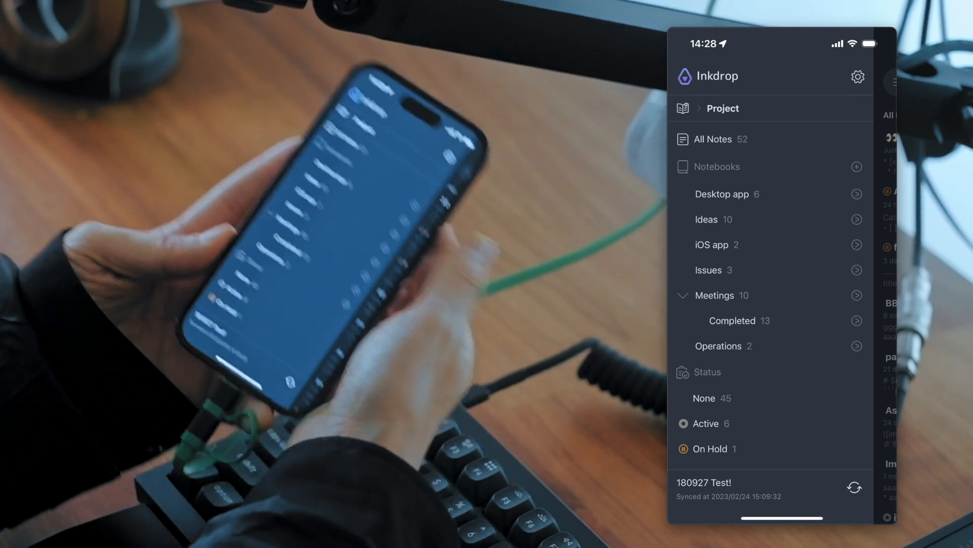
Step: Scroll through the Project workspace sidebar with its sub-notebooks and statuses
scroll(down, 3)
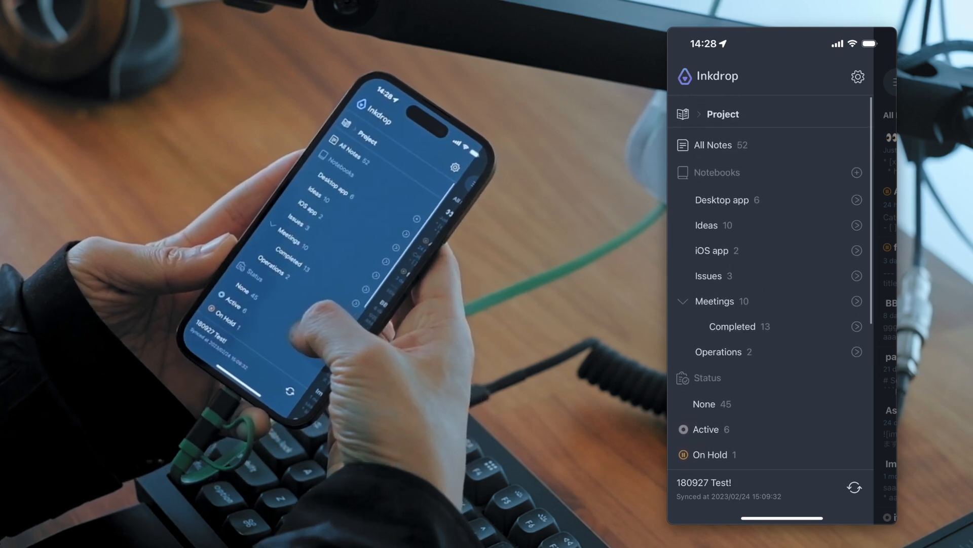
scroll(down, 3)
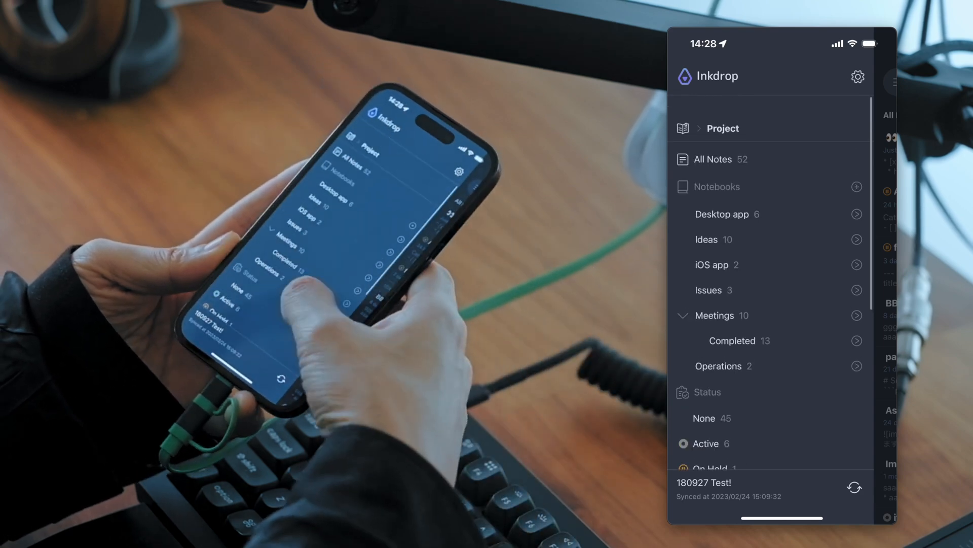
scroll(down, 3)
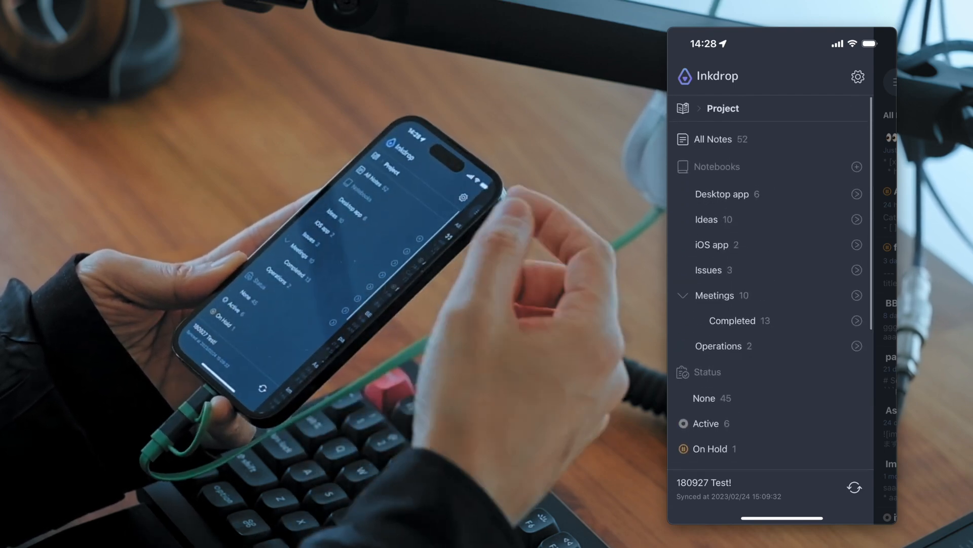
scroll(down, 3)
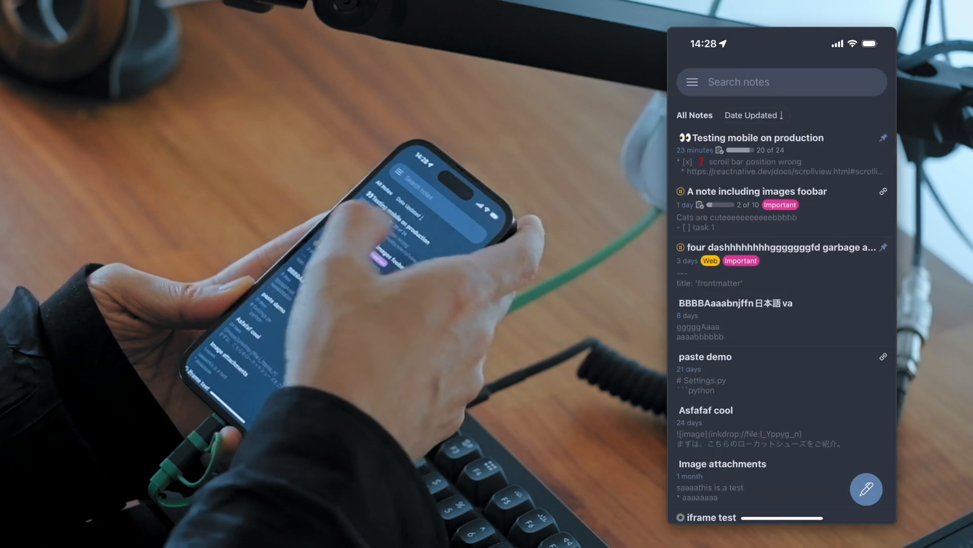
Step: Bring back the sidebar and list all notes within the Project workspace
click(691, 81)
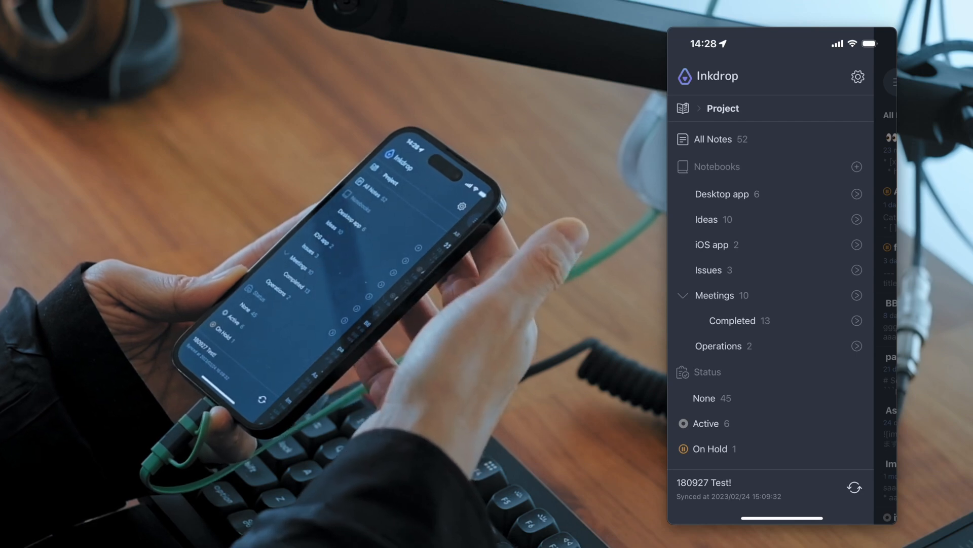
click(712, 139)
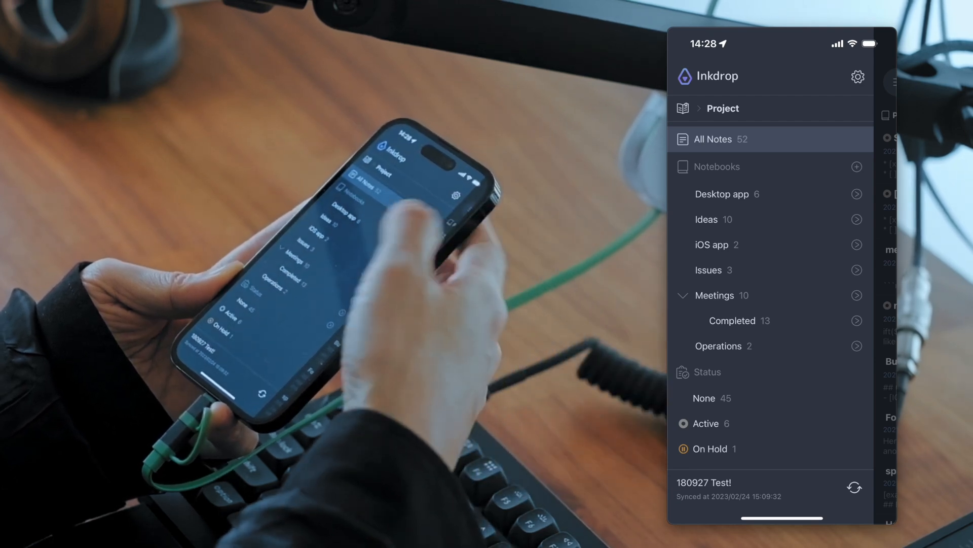
scroll(down, 3)
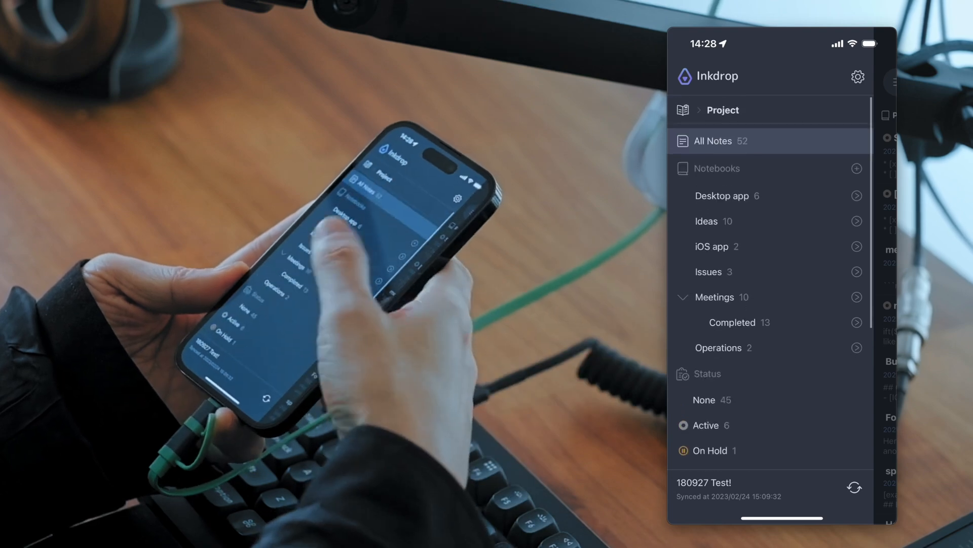
scroll(down, 3)
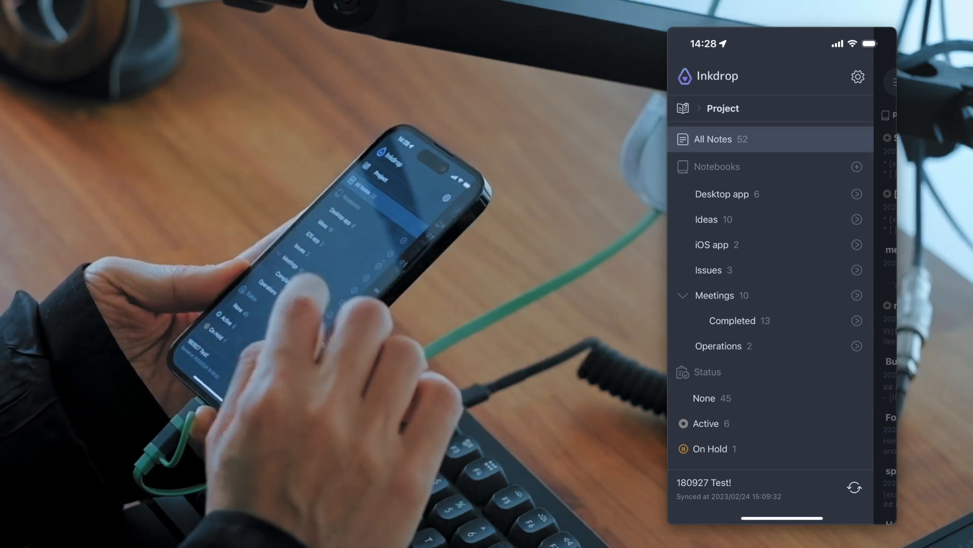
Step: Open the Meetings notebook on its own, then go back to Project
click(714, 295)
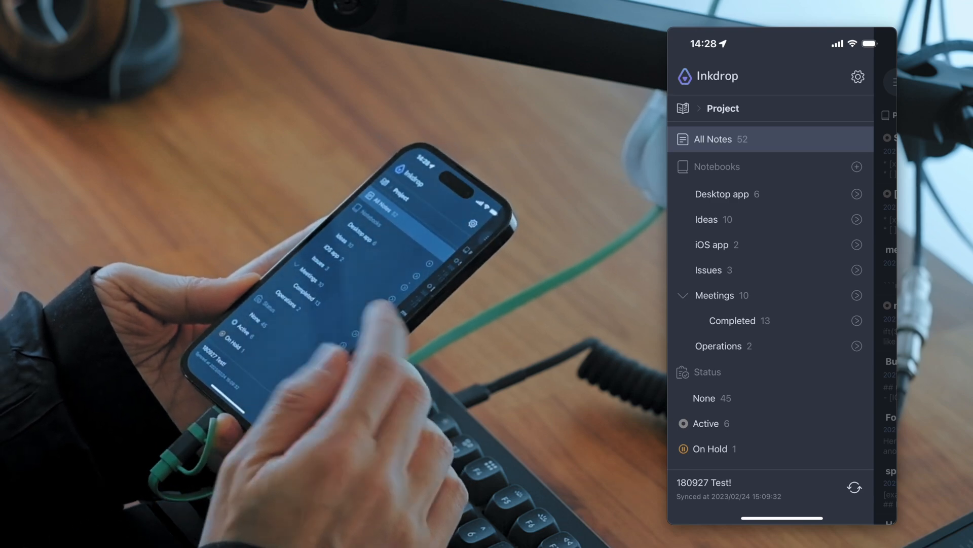
click(714, 296)
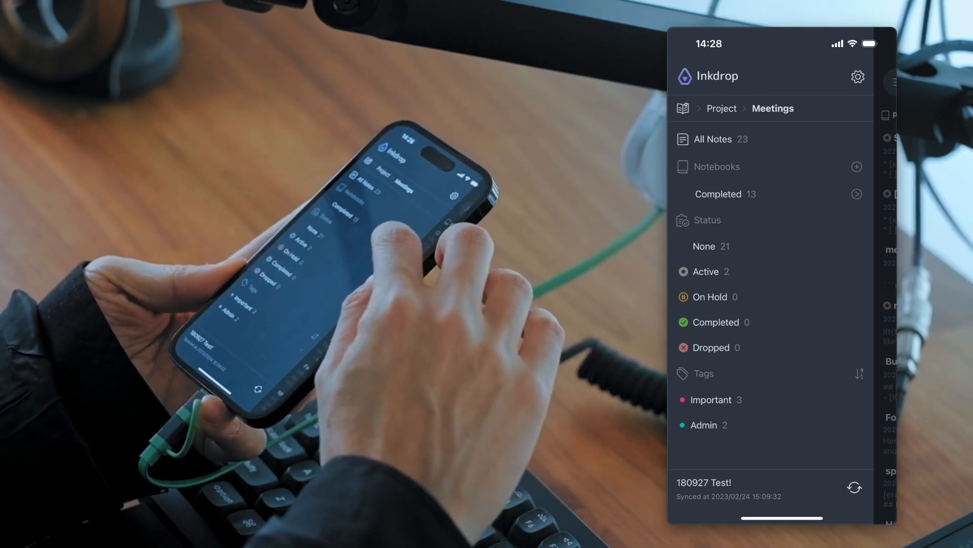
click(719, 194)
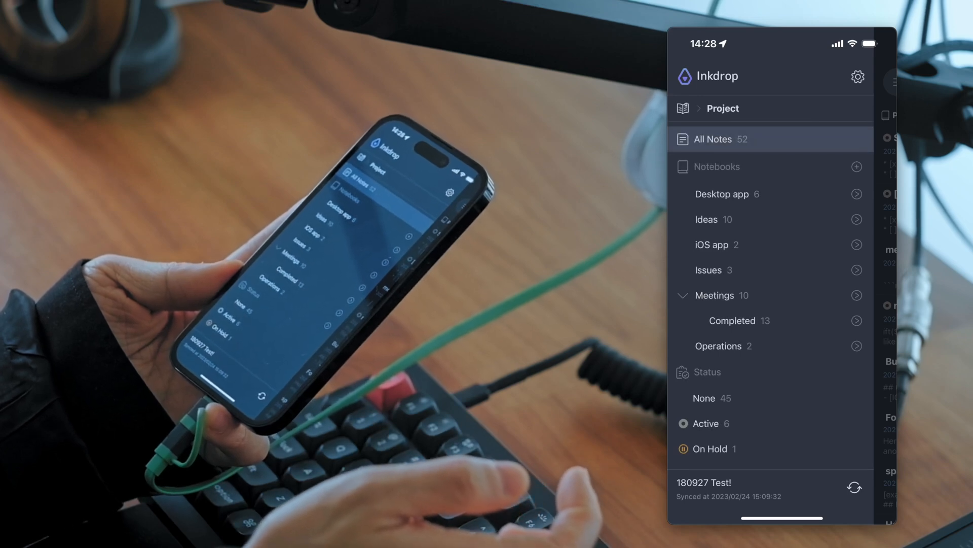
click(739, 321)
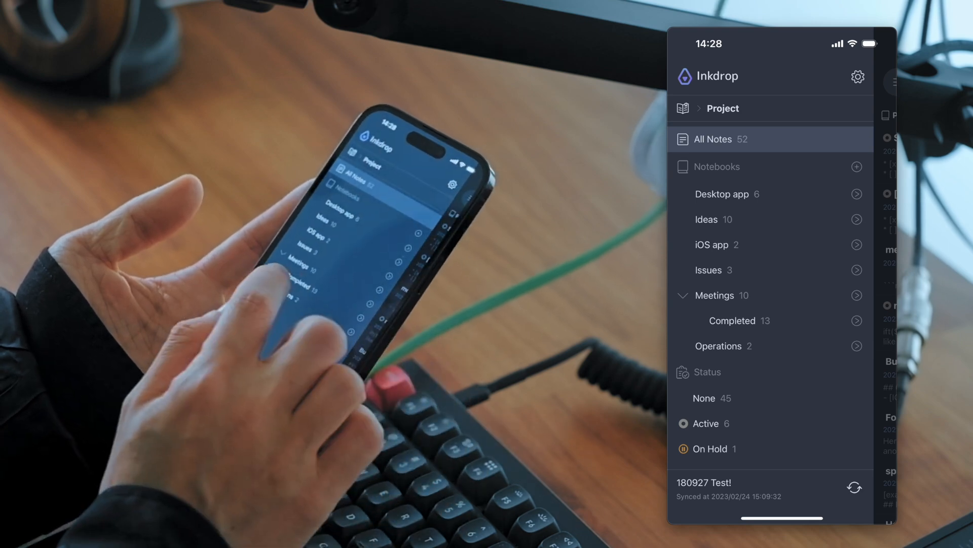
Step: Return to all notebooks, reopen Project, and open the Sharing Note Demo note
click(733, 321)
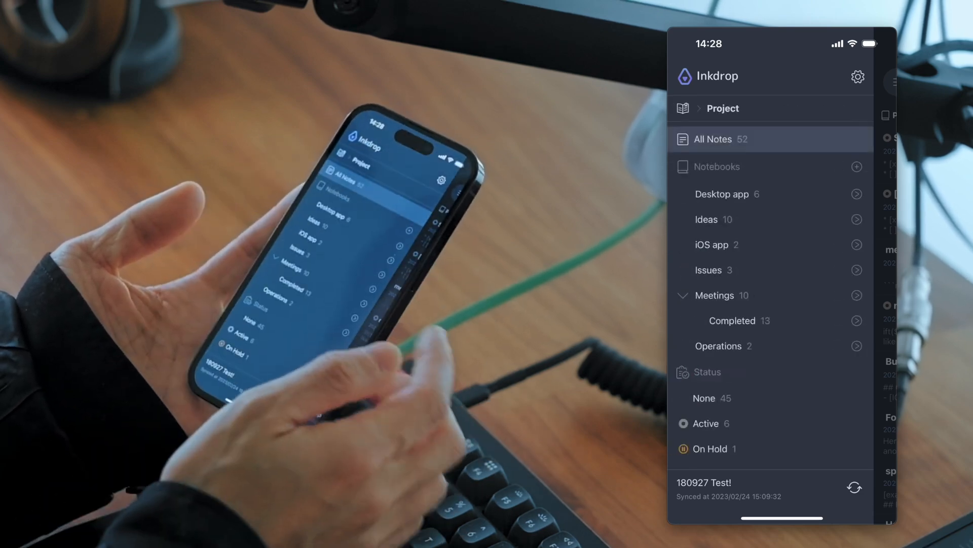
click(732, 321)
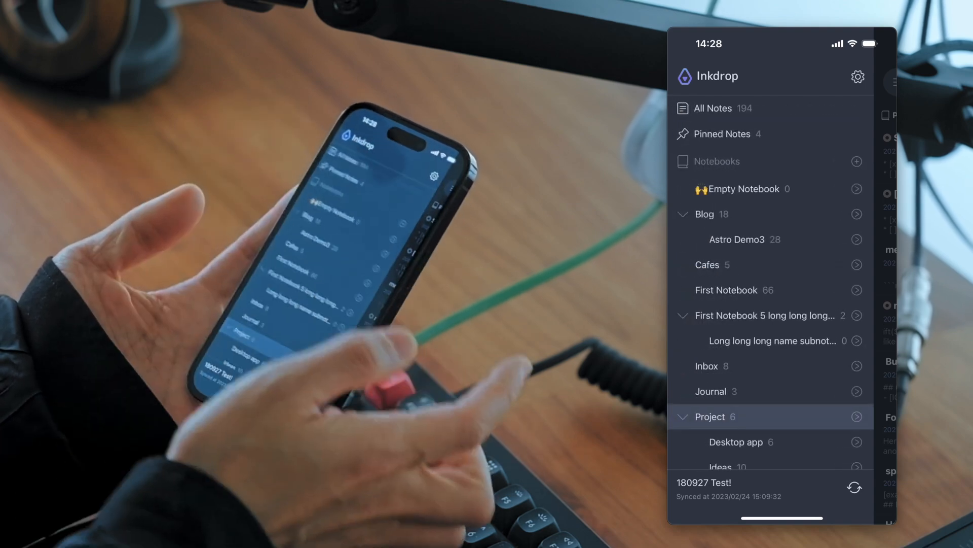
click(710, 416)
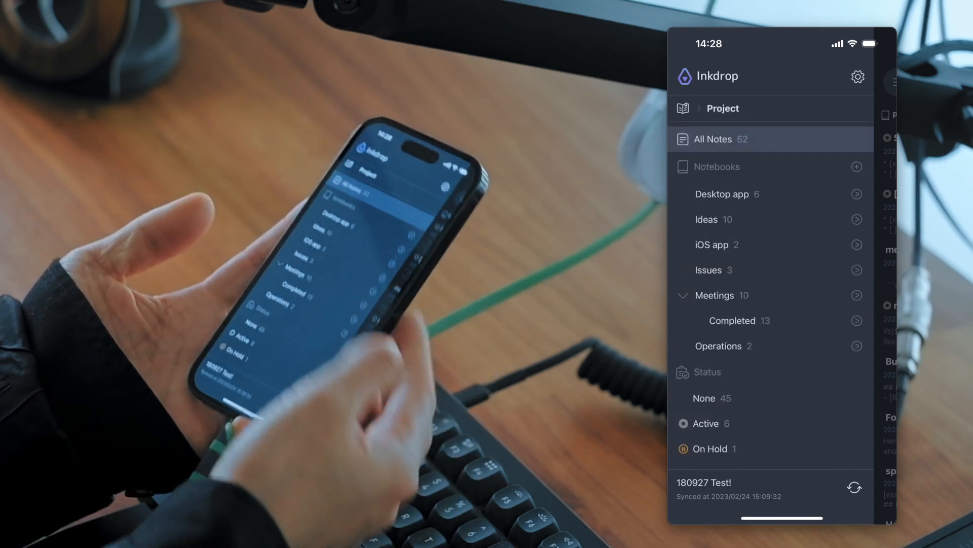
click(714, 295)
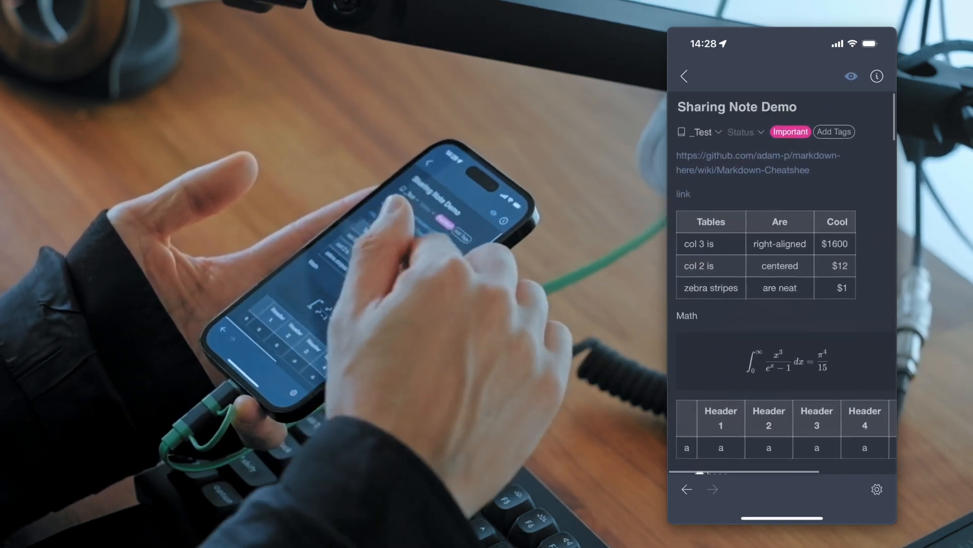
Step: Scroll the Sharing Note Demo preview and open its Note Information sheet
scroll(down, 3)
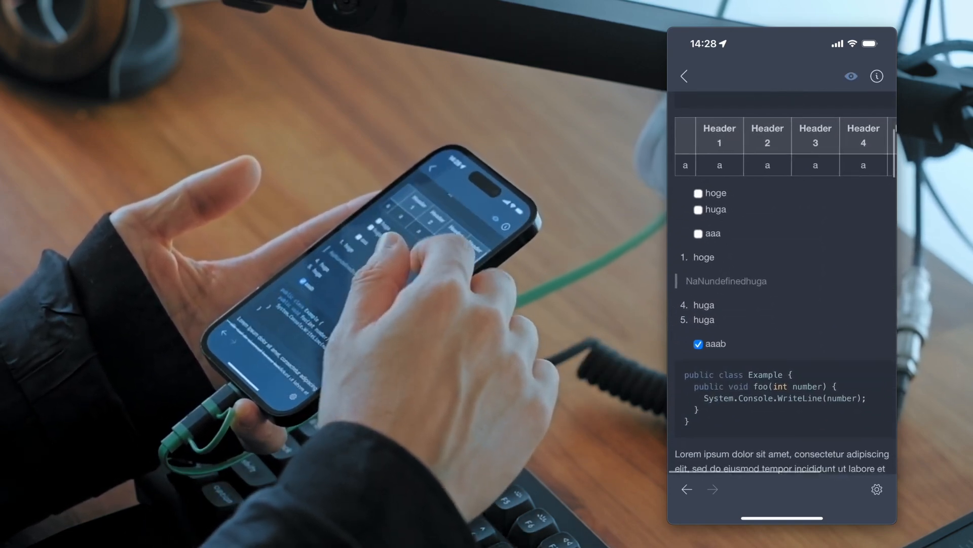
click(877, 77)
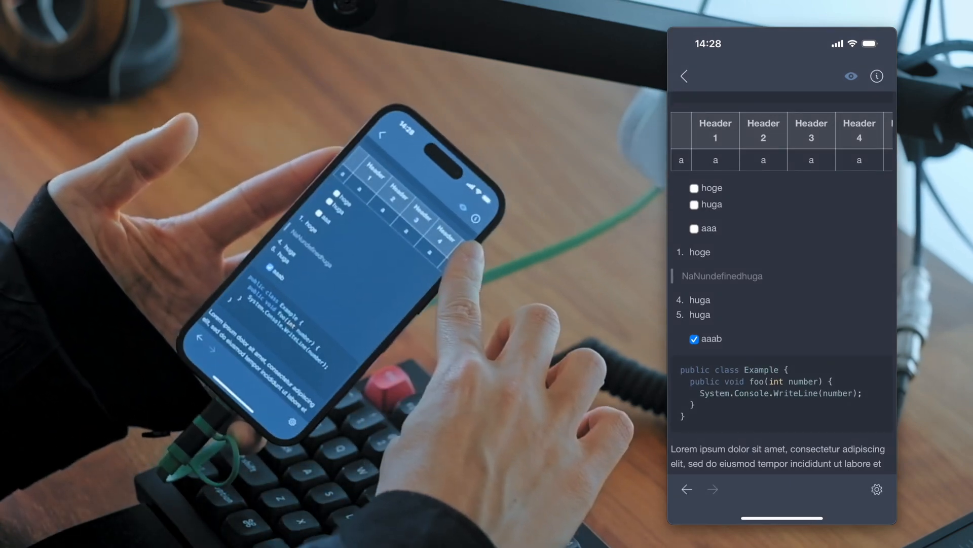
scroll(down, 3)
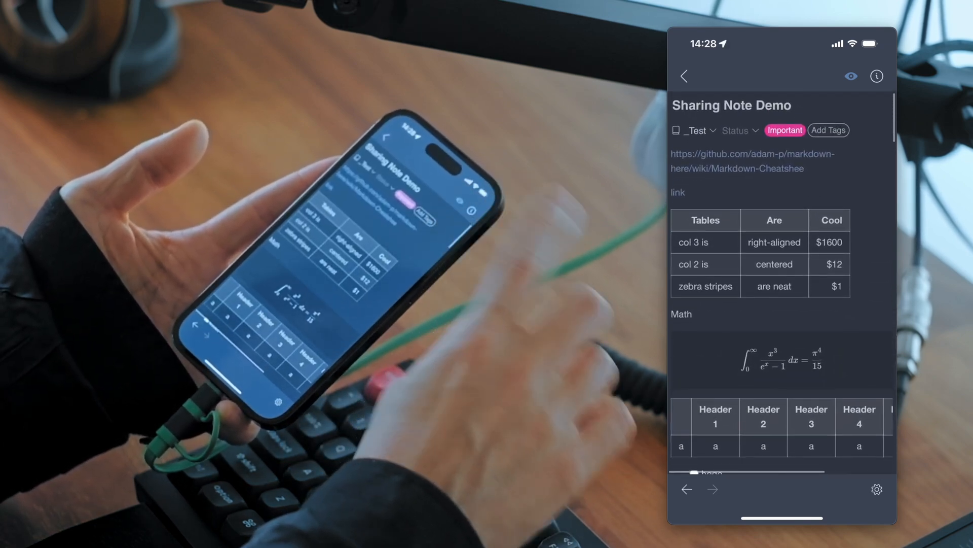
click(877, 76)
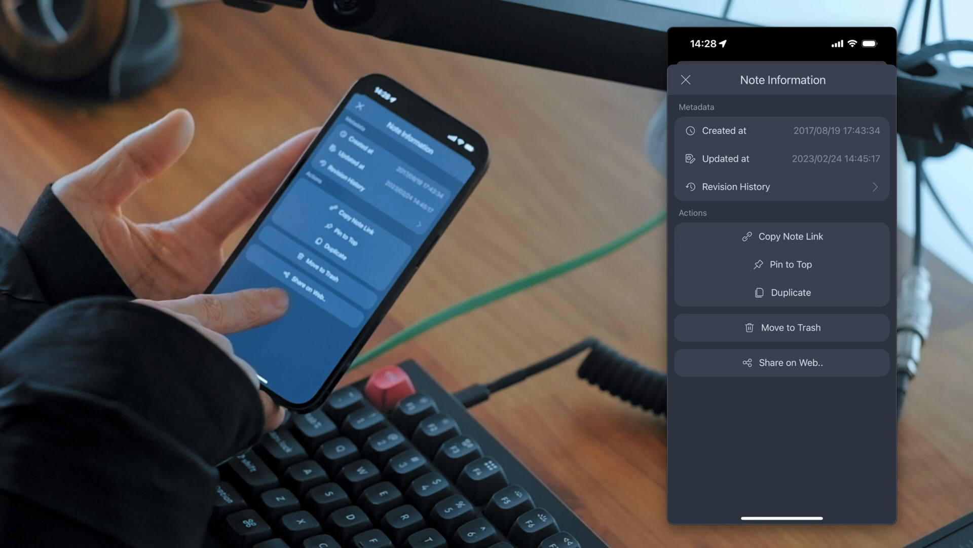
Step: Share Sharing Note Demo on the web by creating a public link
click(790, 362)
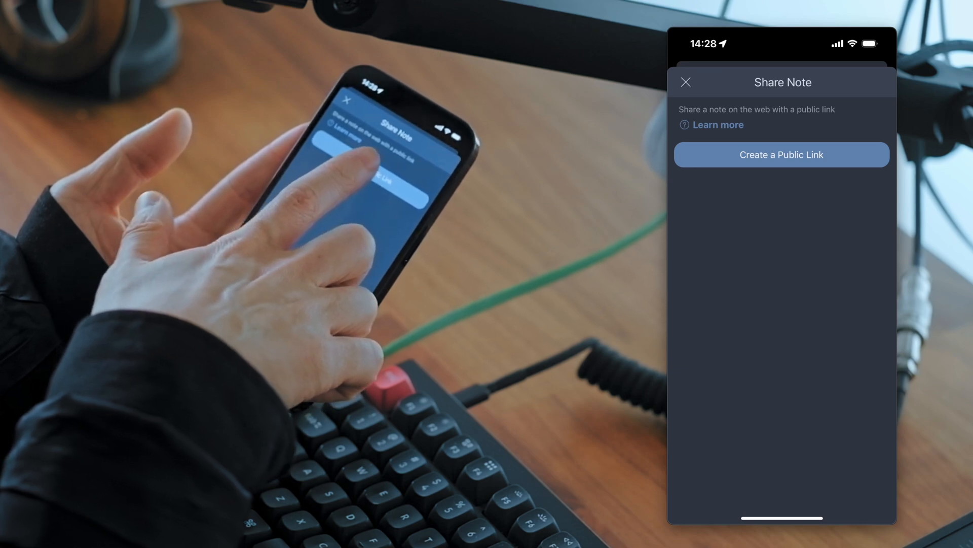
click(782, 155)
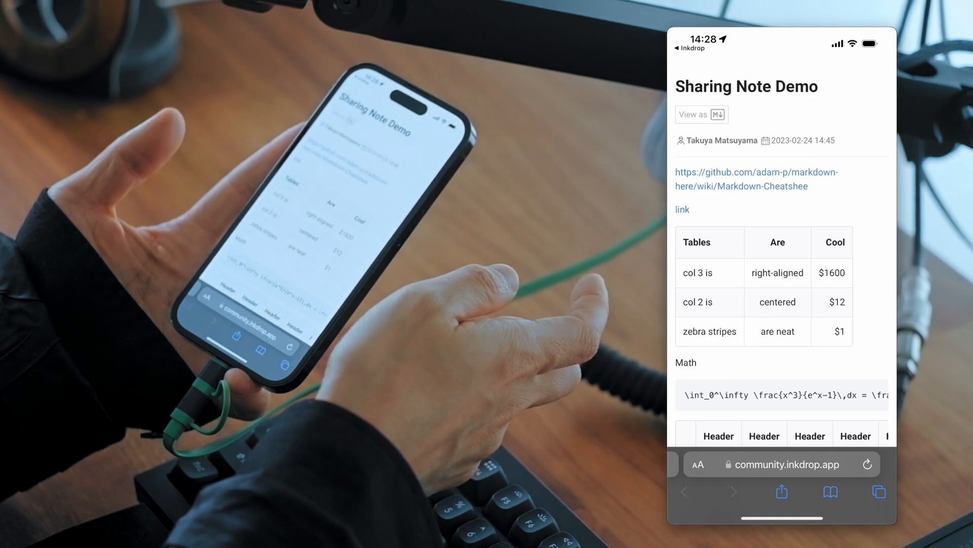
Step: Scroll through the shared note's page on community.inkdrop.app
scroll(down, 3)
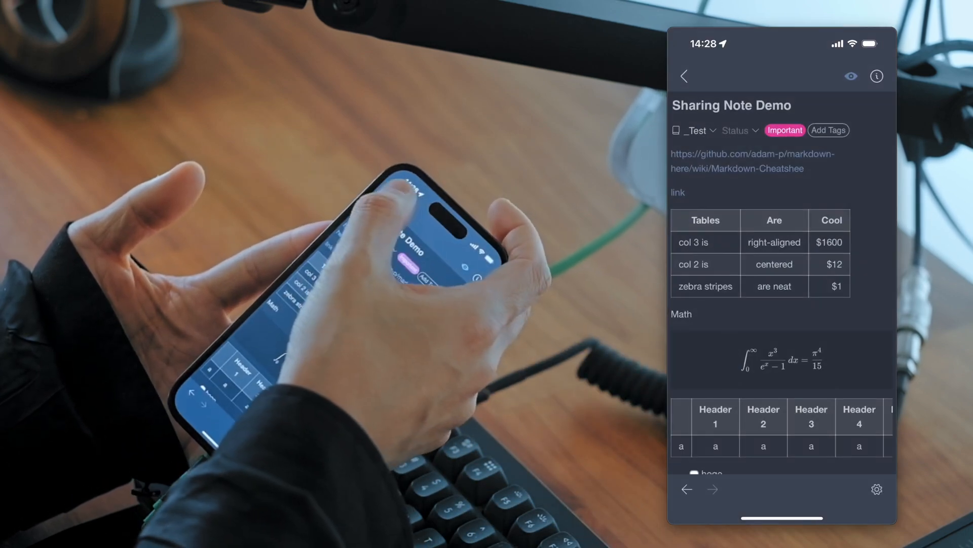
Step: Go back from the Sharing Note Demo note to the sidebar
click(684, 76)
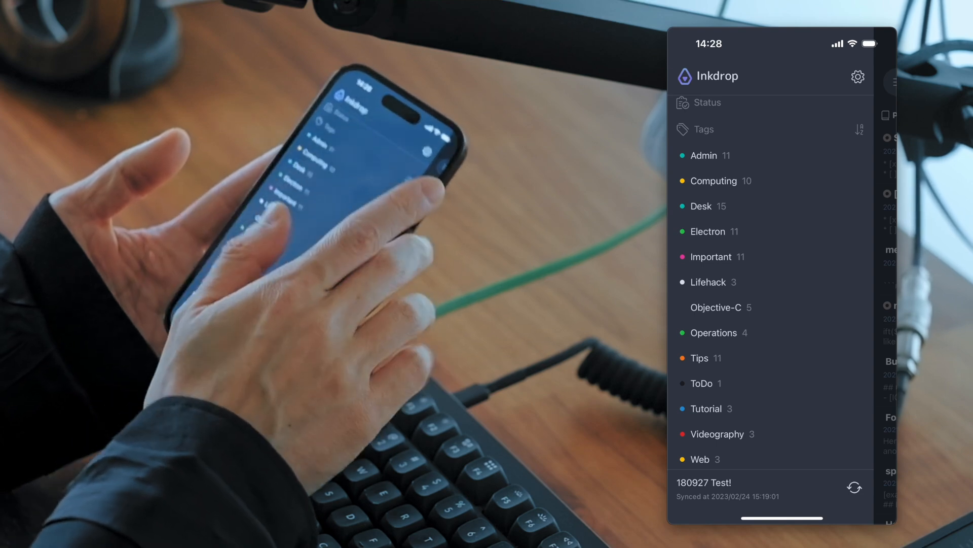
Step: Sort the sidebar tags by note count, most-used first
click(860, 129)
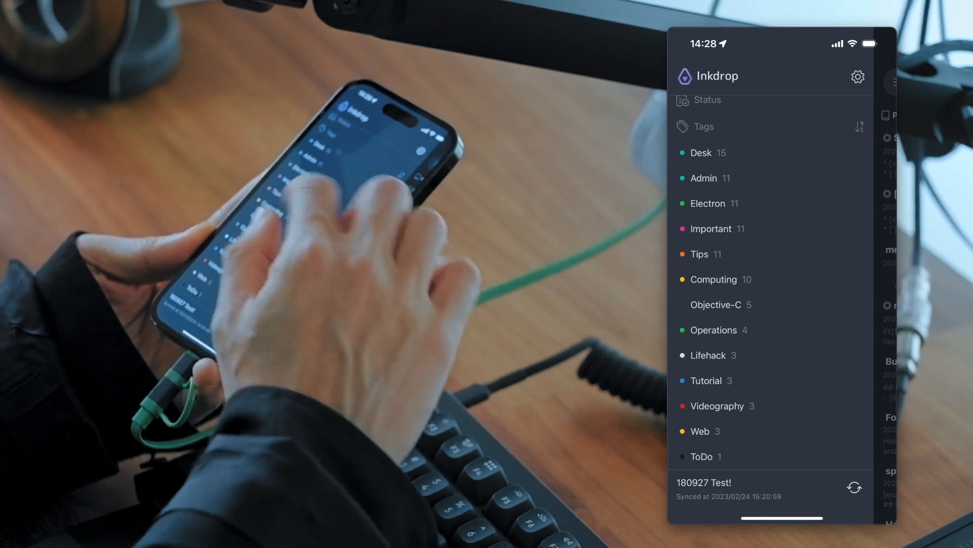
click(700, 153)
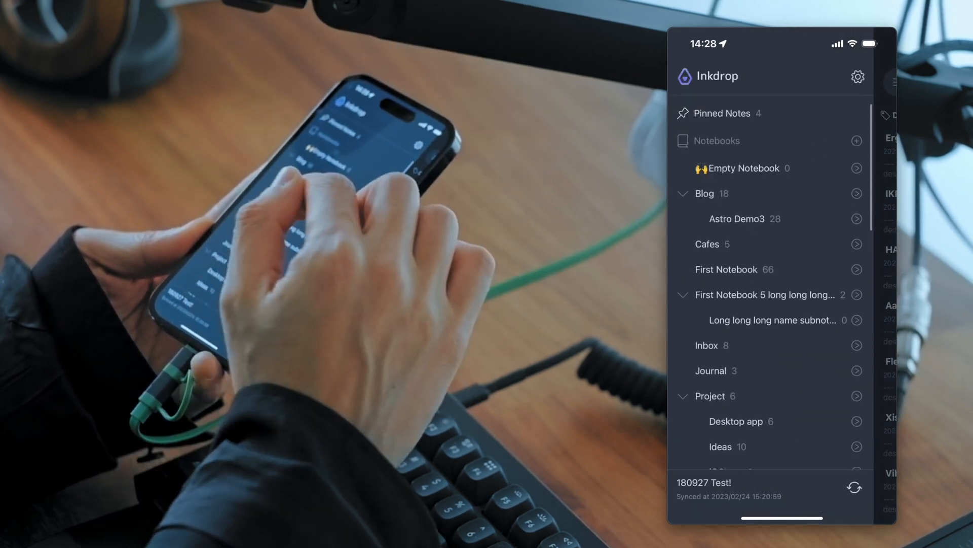
scroll(down, 3)
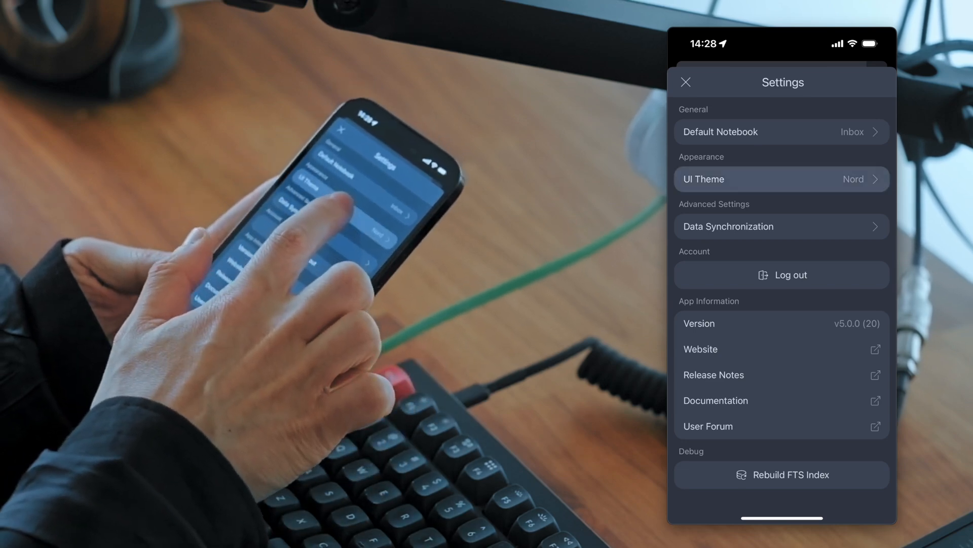
Step: Try the Default Light, Nord and Solarized Dark themes, then pick another theme
click(781, 179)
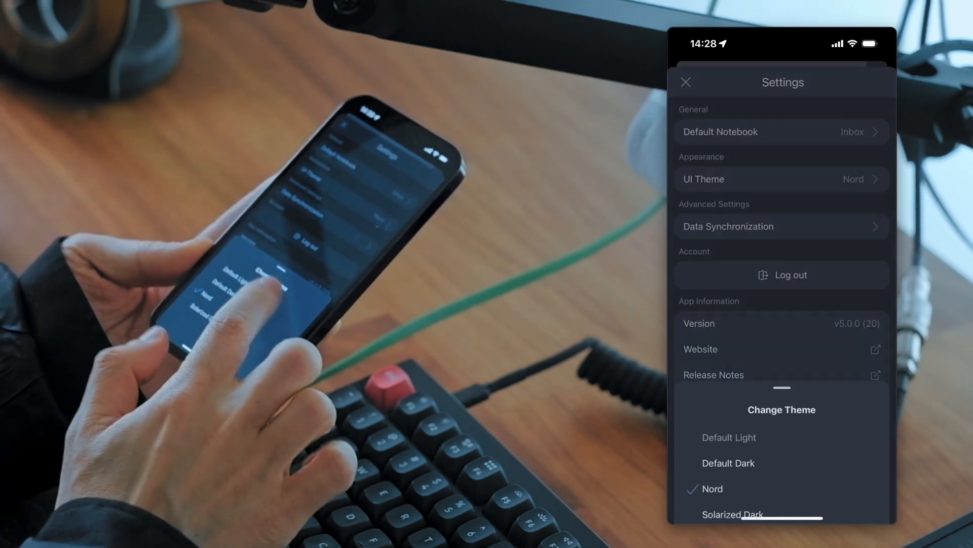
click(729, 436)
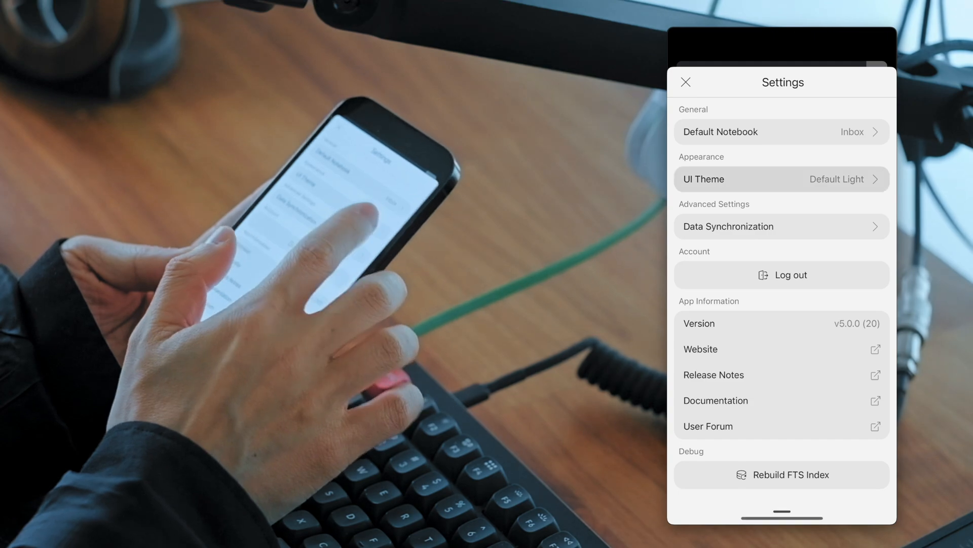
click(782, 179)
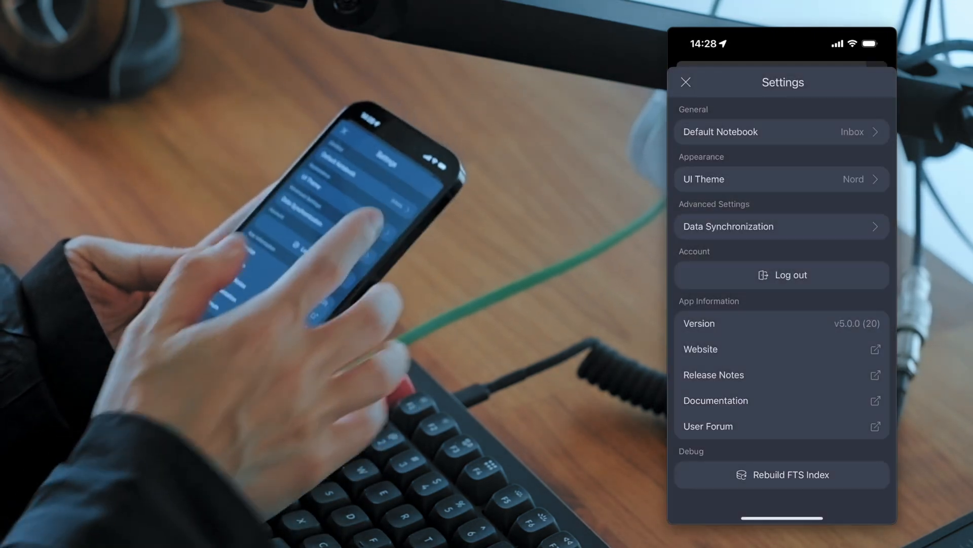
click(782, 179)
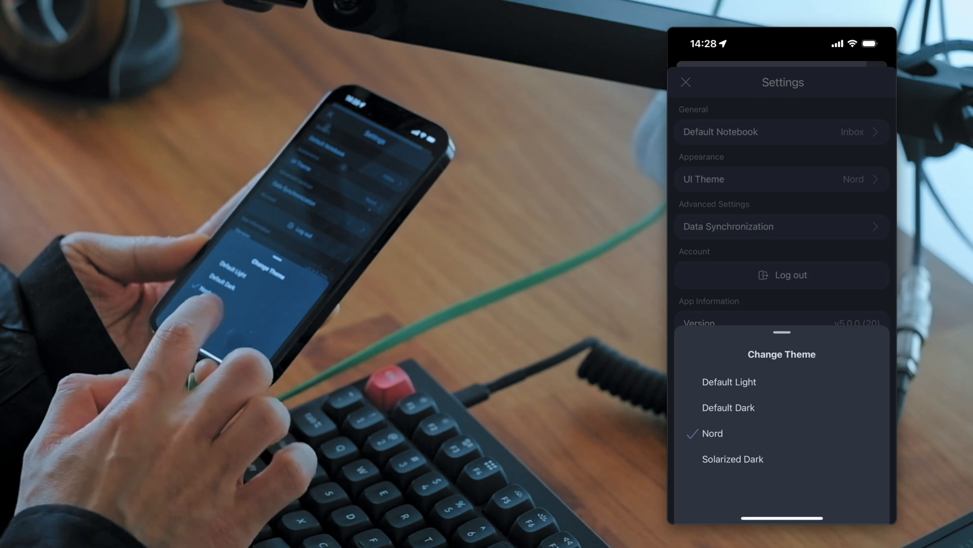
click(733, 459)
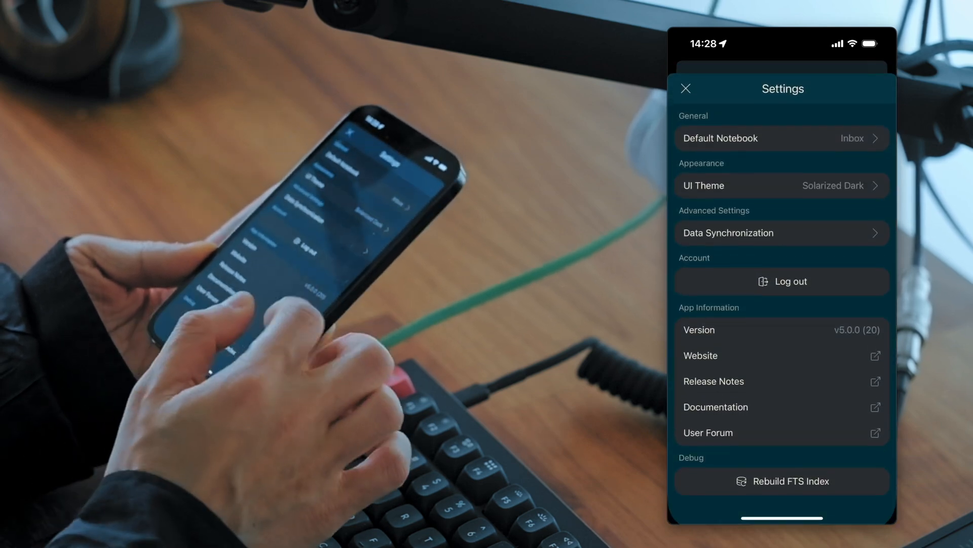
click(783, 185)
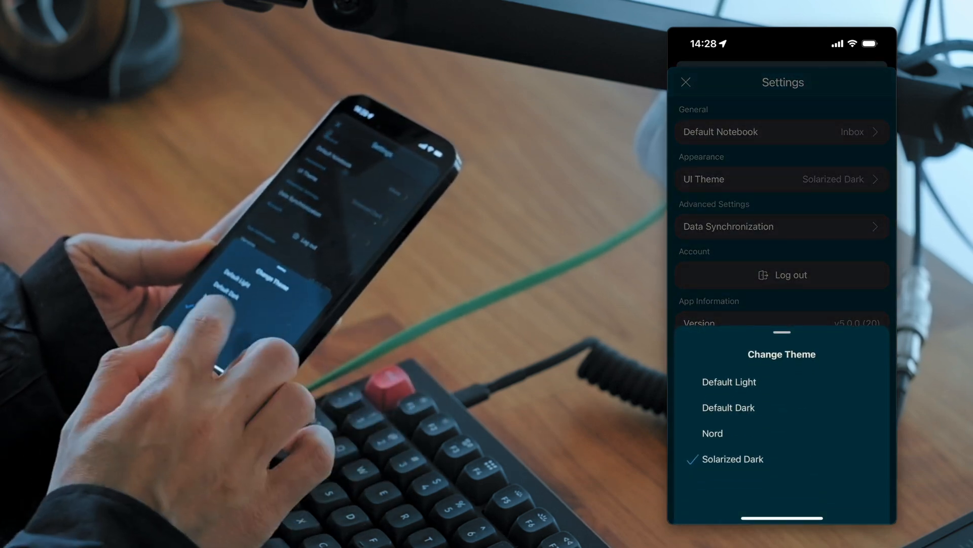
click(712, 432)
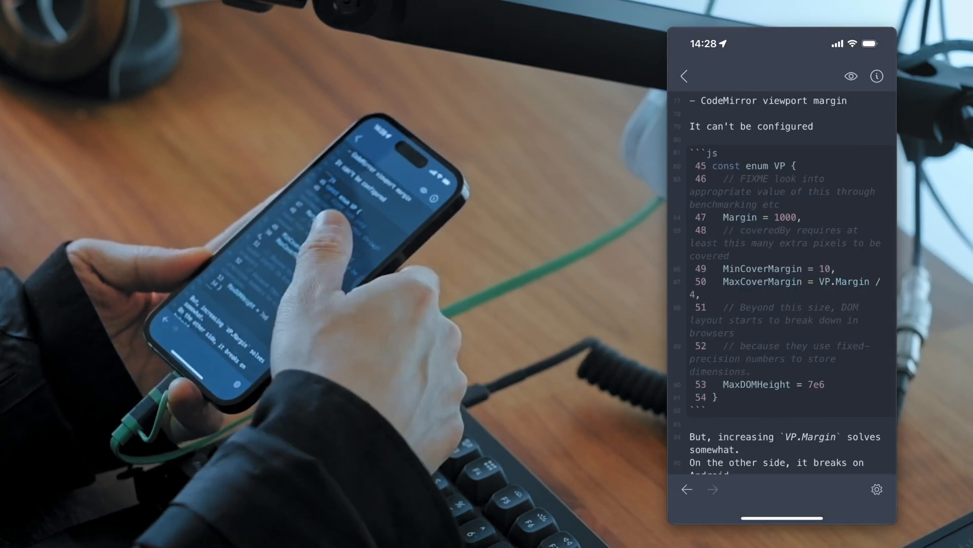
Step: Scroll through the note's JavaScript code blocks to check their syntax highlighting under the new theme
scroll(down, 3)
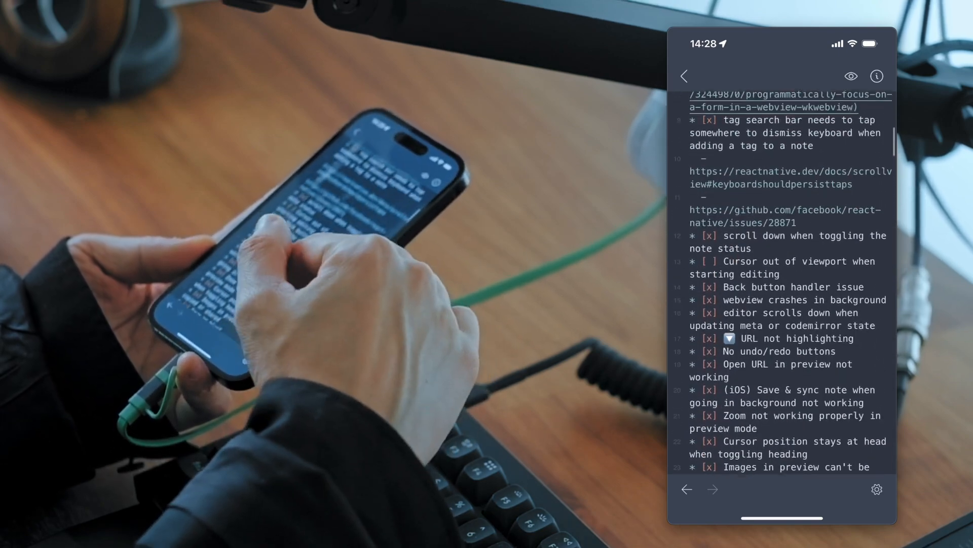
scroll(down, 3)
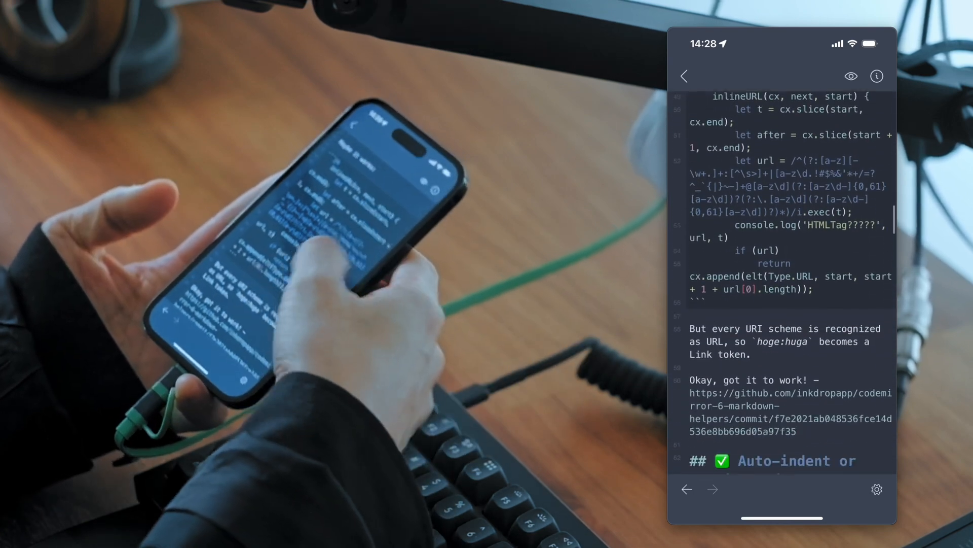
scroll(down, 3)
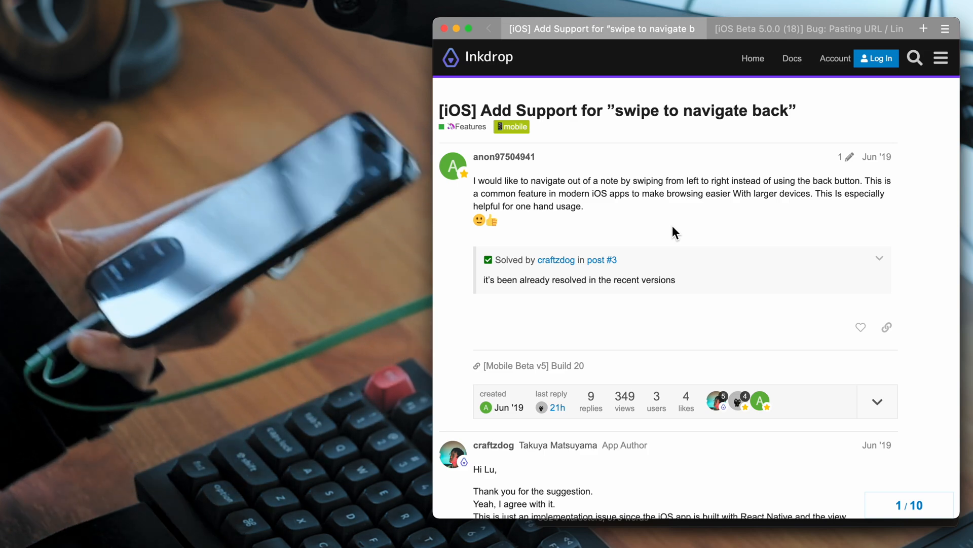
Step: Scroll down through the replies of the '[iOS] Add Support for swipe to navigate back' thread
scroll(down, 3)
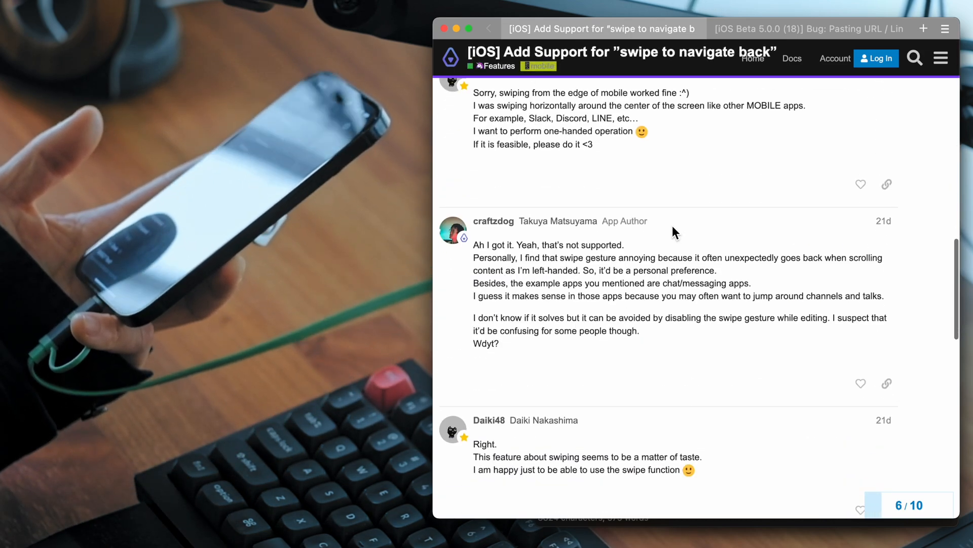
scroll(down, 3)
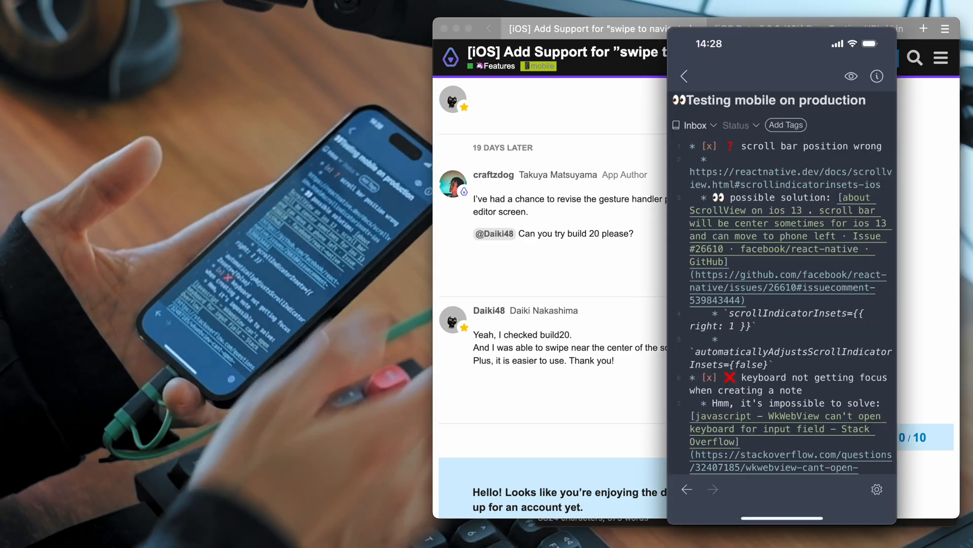
Step: Swipe back from the Testing mobile on production note to the note list, then reopen it
scroll(down, 3)
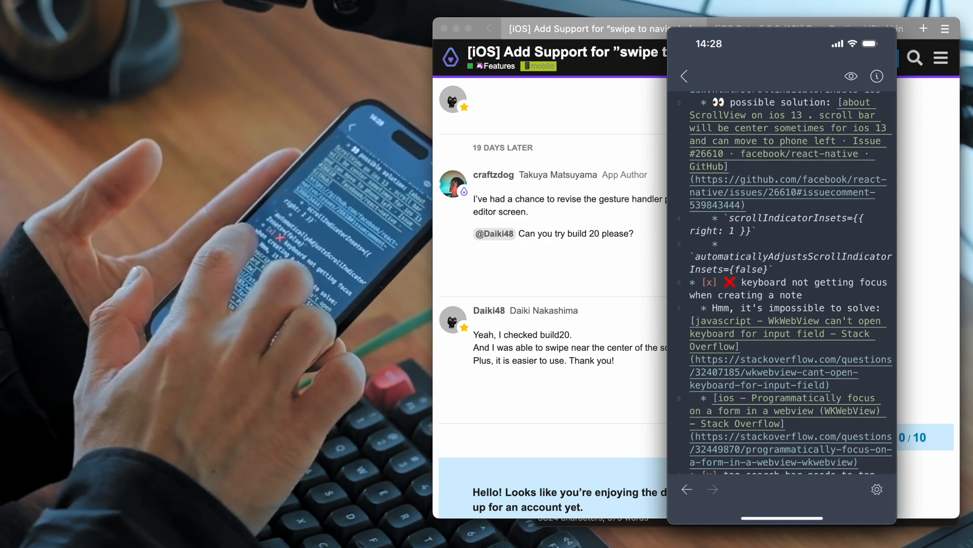
click(684, 77)
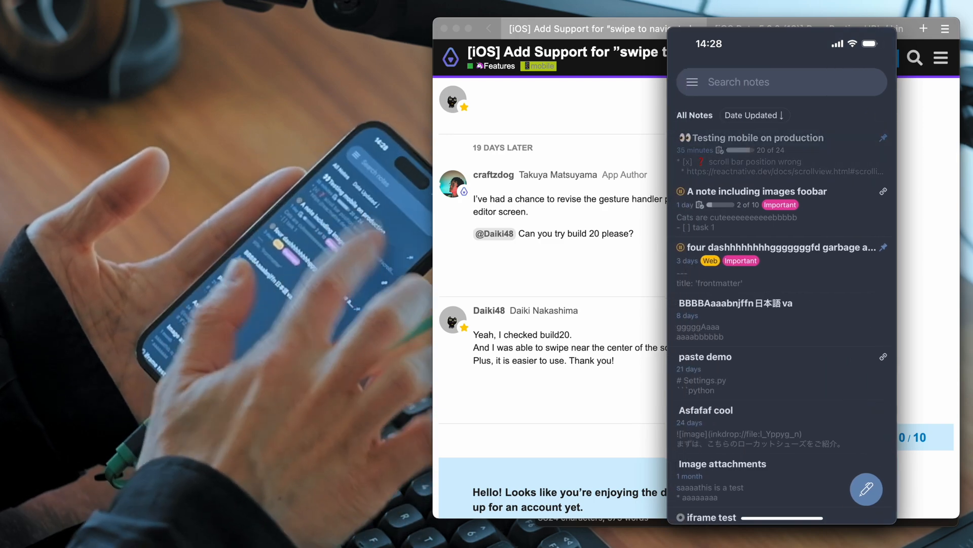
click(755, 138)
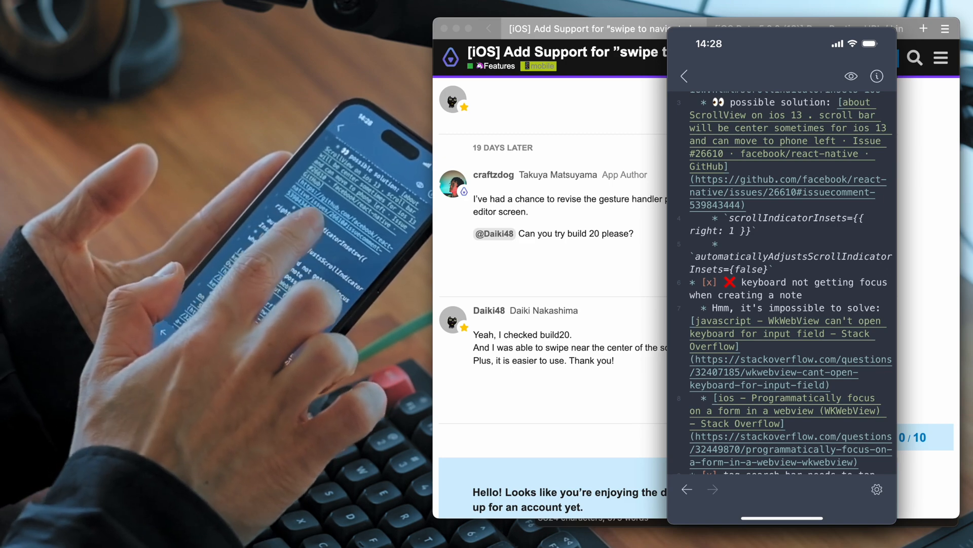
Step: Repeat swiping back to the note list and reopening the Testing mobile on production note
click(683, 76)
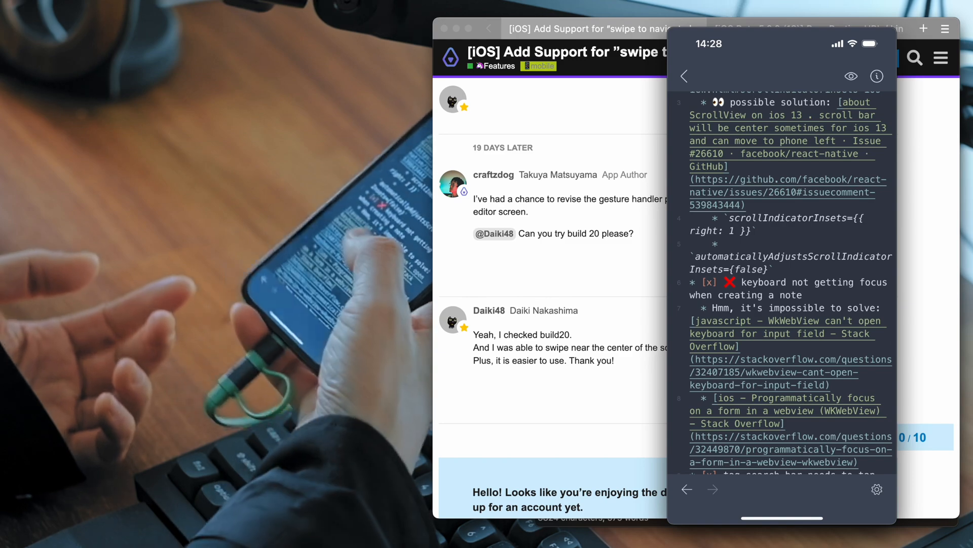
click(683, 77)
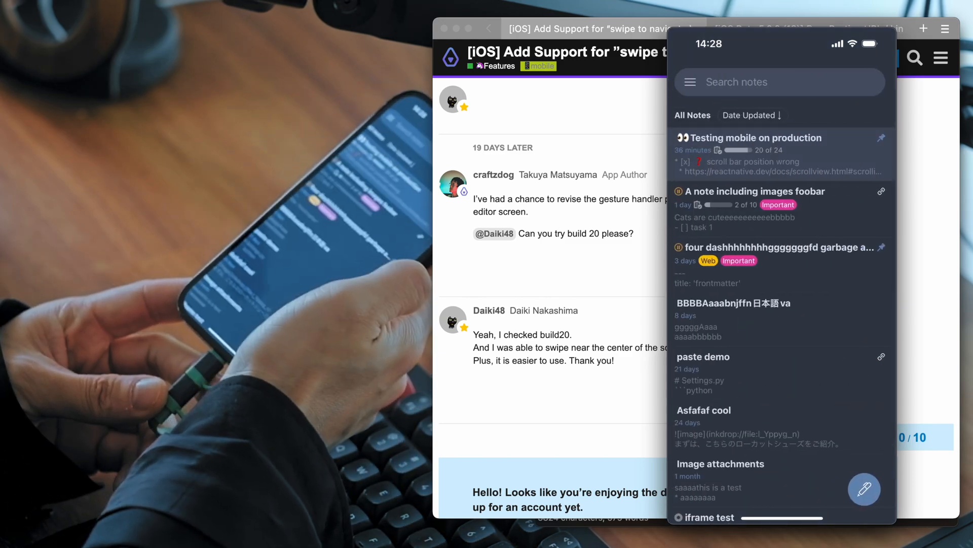
click(745, 138)
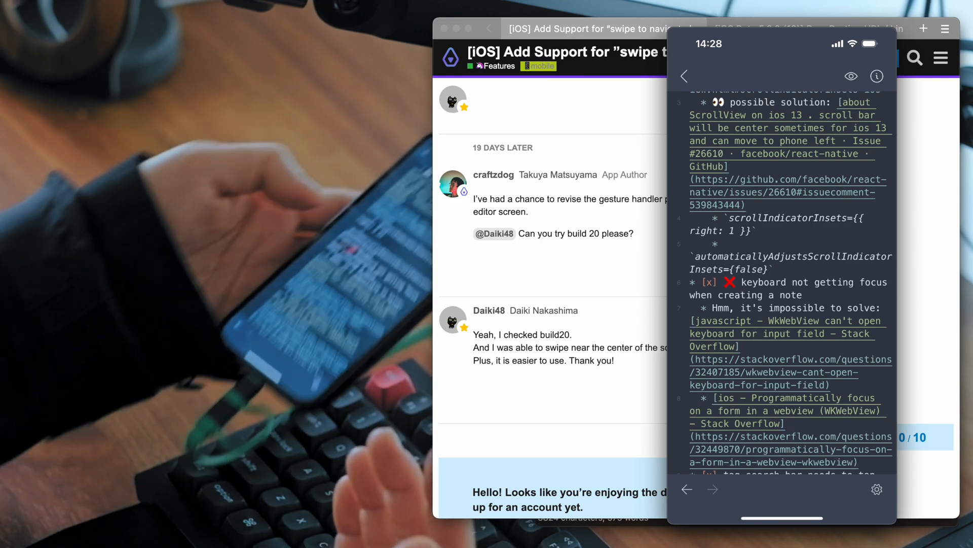
click(684, 77)
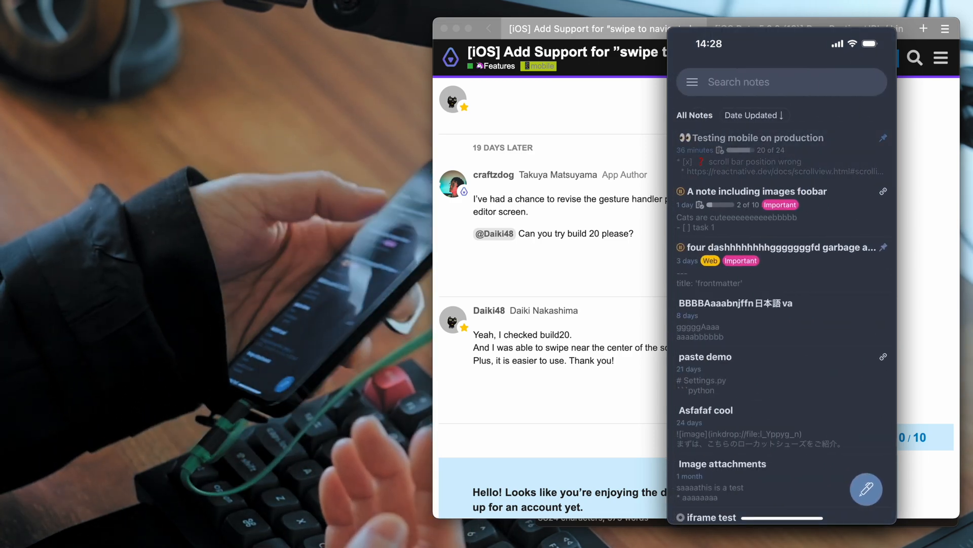
click(755, 137)
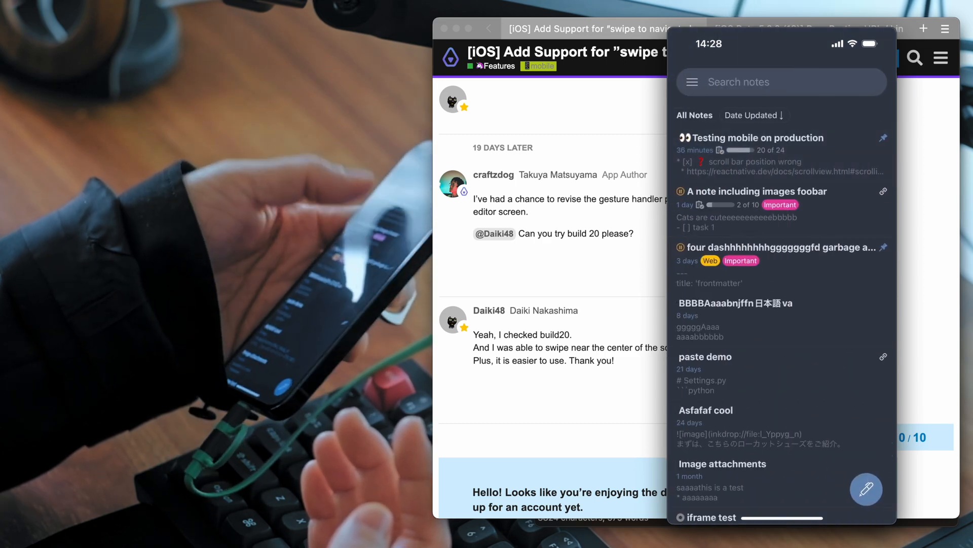
click(755, 138)
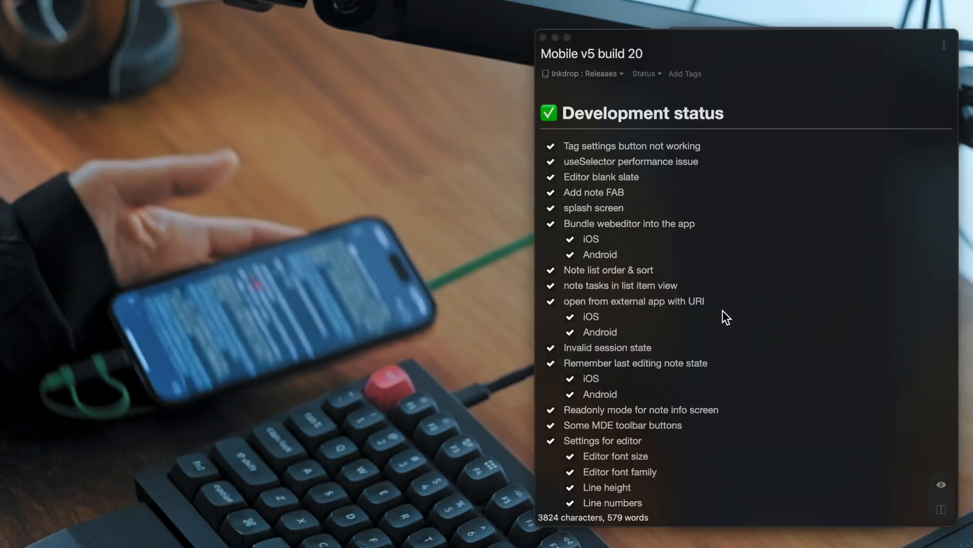
Step: Scroll the Mobile v5 build 20 note past Development status to the New features list
scroll(down, 3)
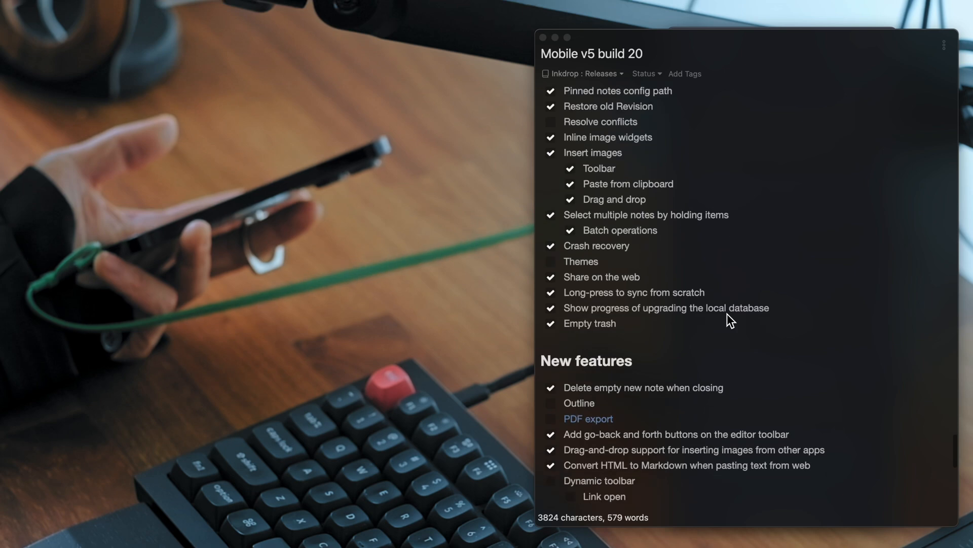
scroll(down, 3)
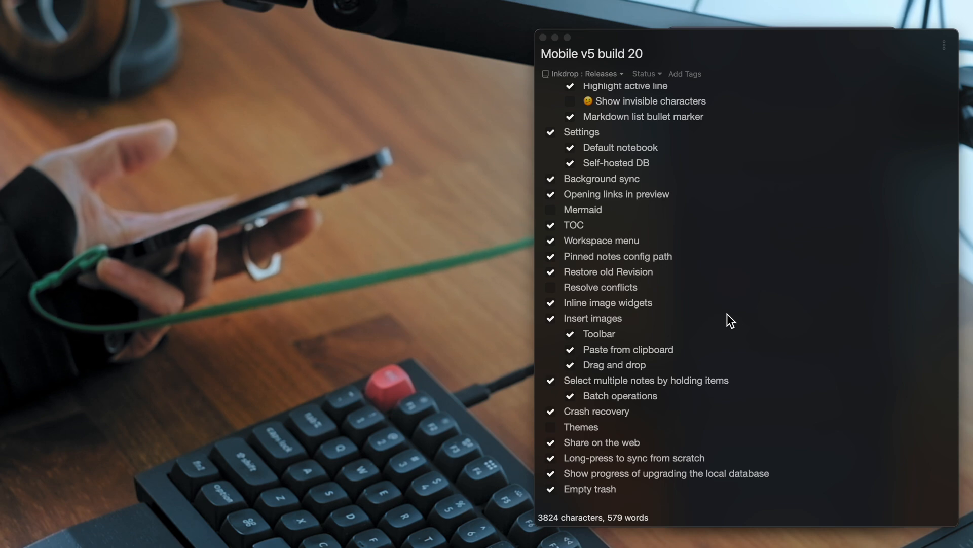
scroll(down, 3)
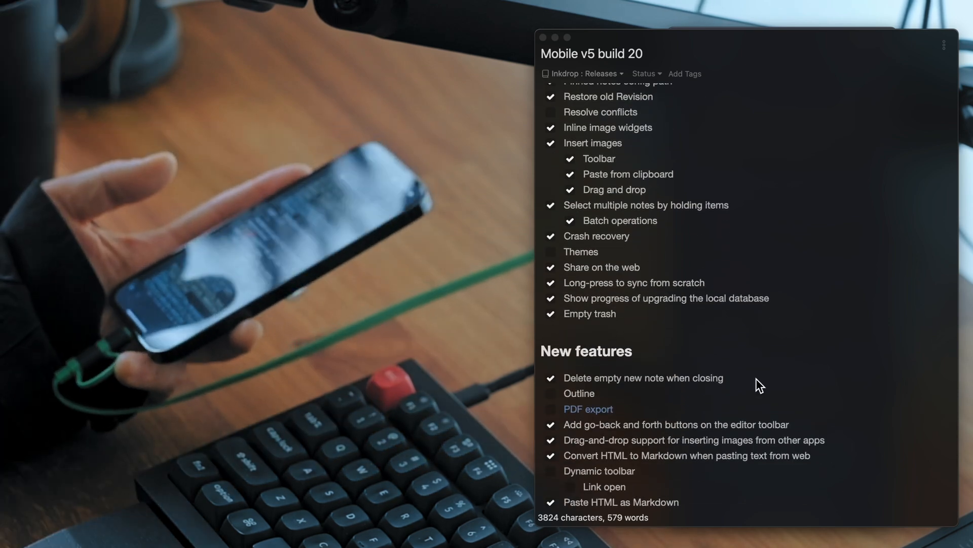